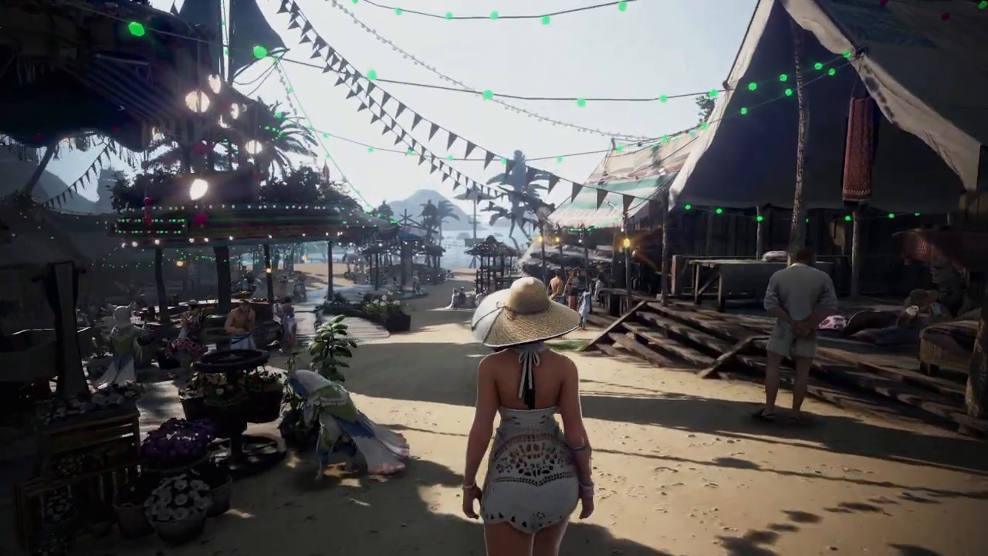
Step: Close Settings to show the Balenos Meal calculator for 1000 crafts with its recipe tree
key("w")
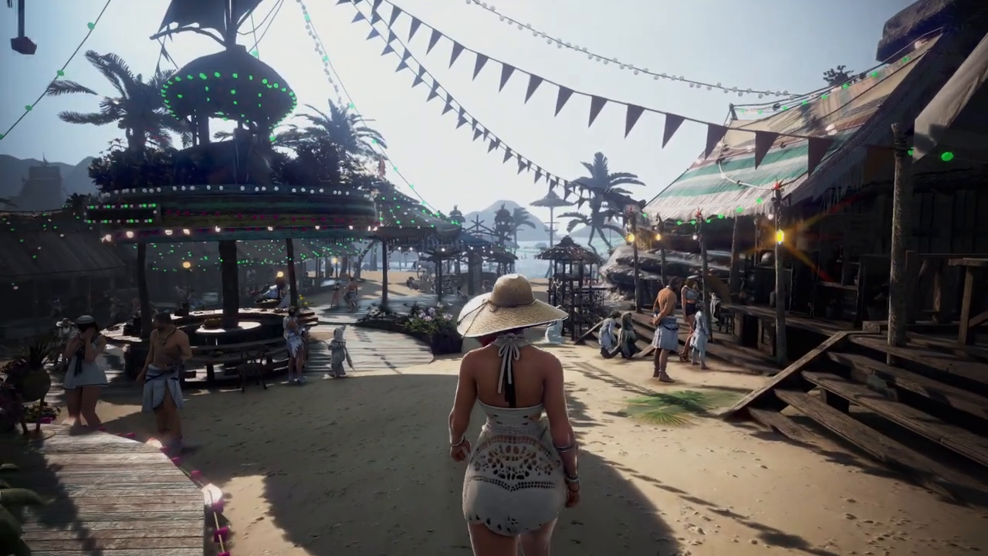
key("w")
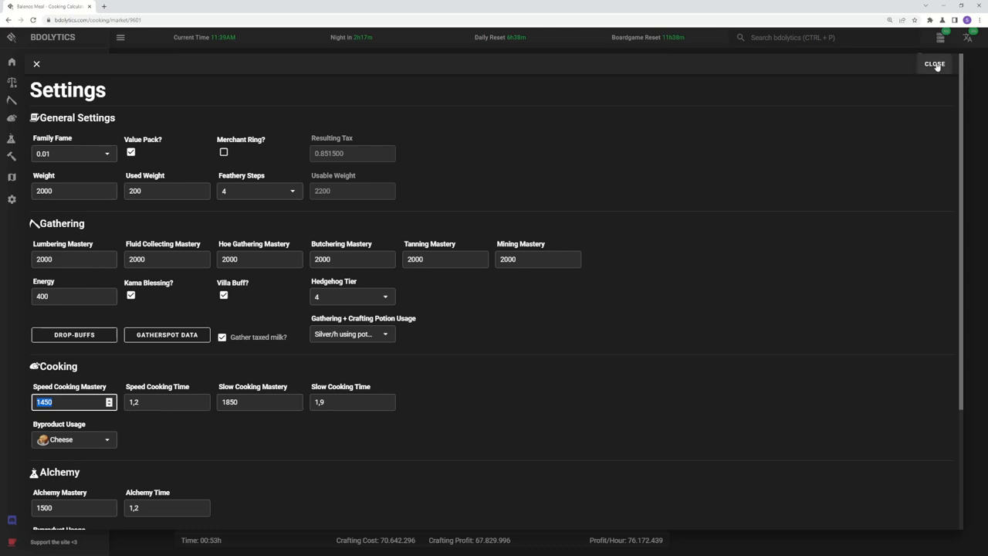
left_click(934, 64)
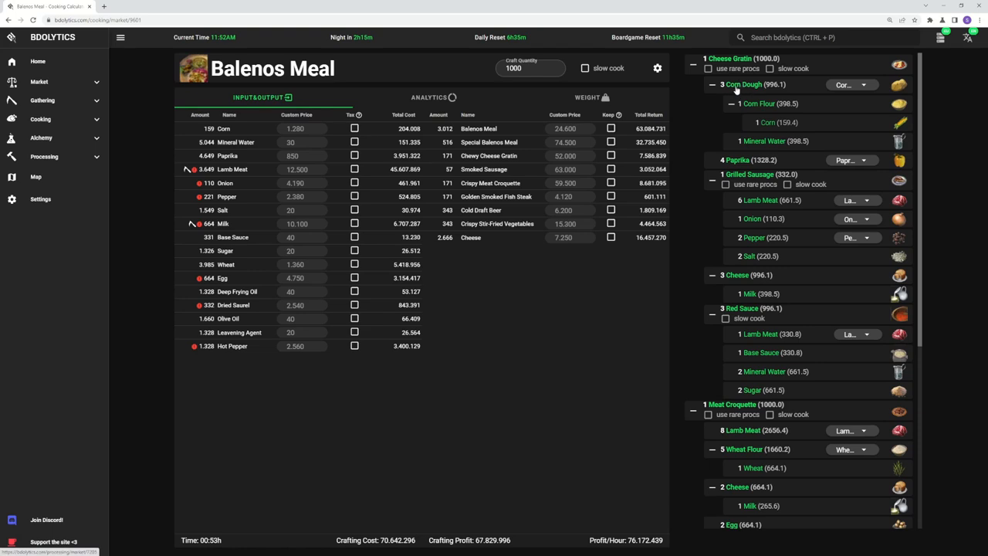
Step: Open Corn Dough's own calculator and mark its output kept, raising profit to 3,108,000
left_click(744, 84)
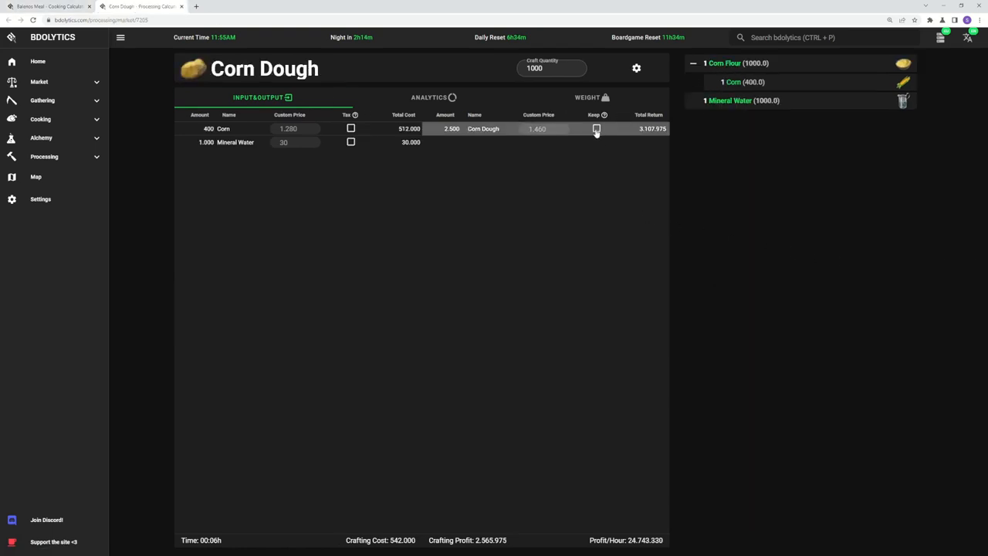
left_click(595, 128)
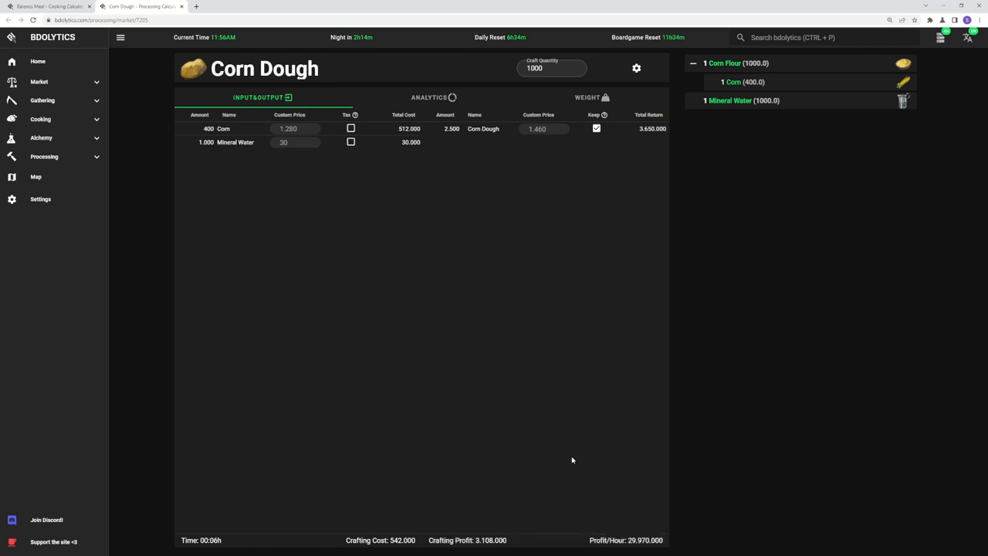
mouse_move(571, 457)
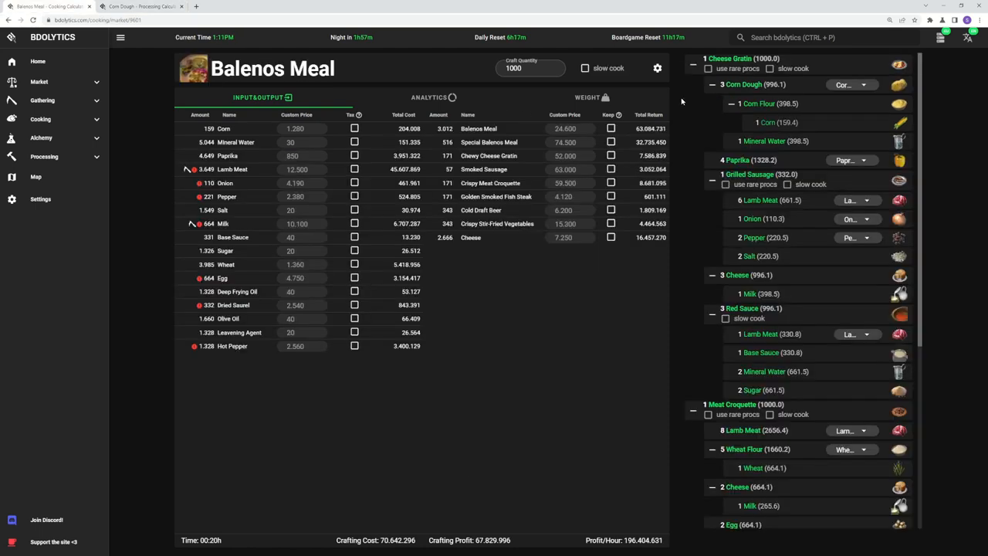
mouse_move(709, 86)
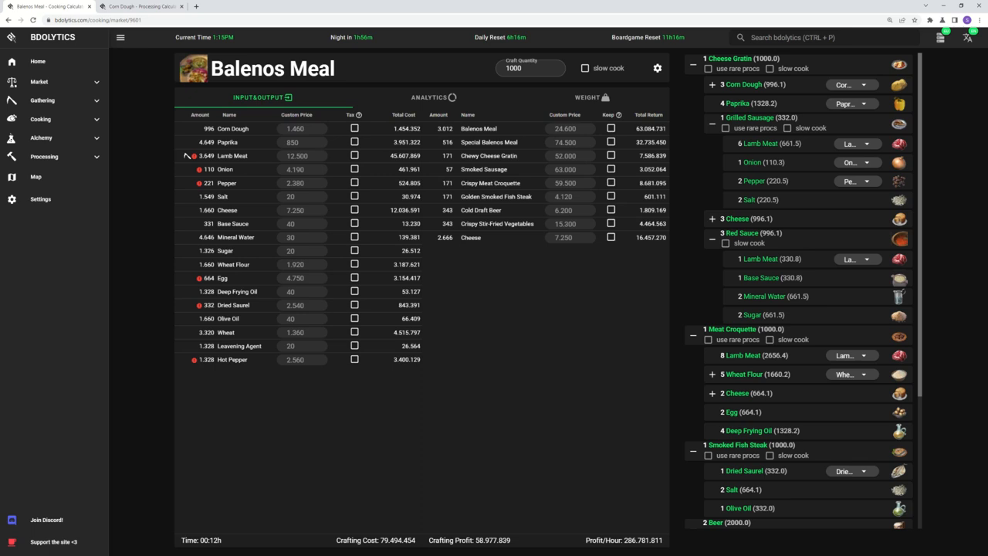
left_click(224, 7)
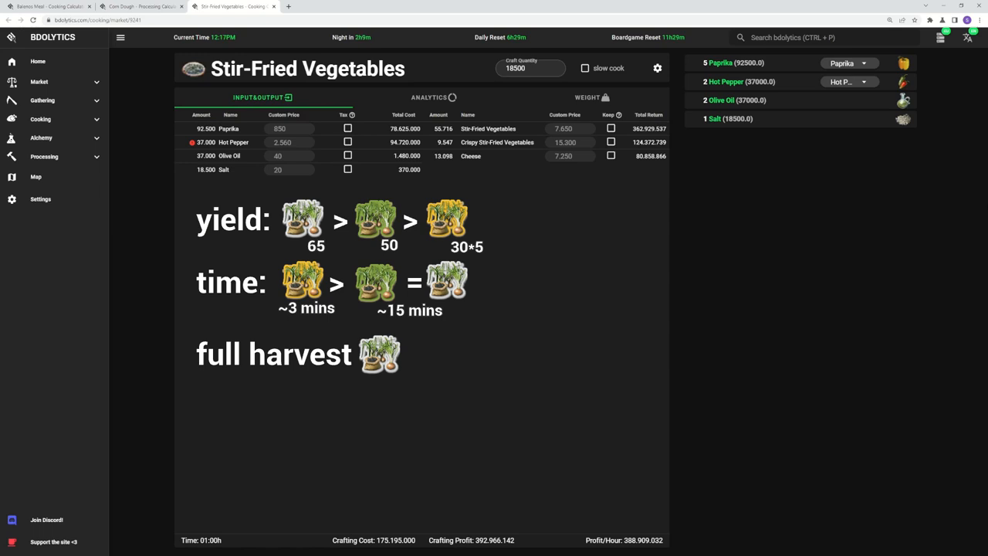
mouse_move(822, 96)
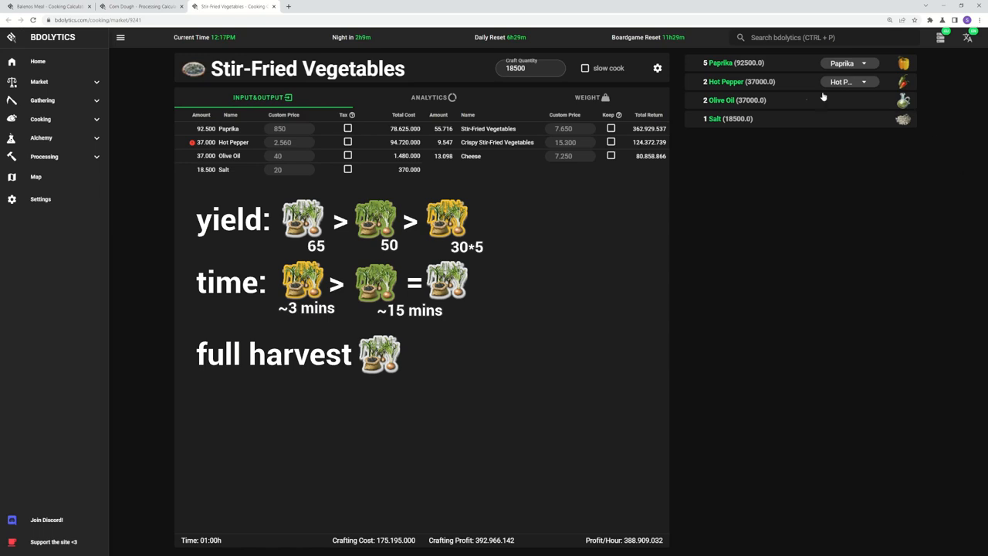
Step: Switch Stir-Fried Vegetables to High-Quality Hot Pepper, cutting profit to 263,836,142
left_click(847, 82)
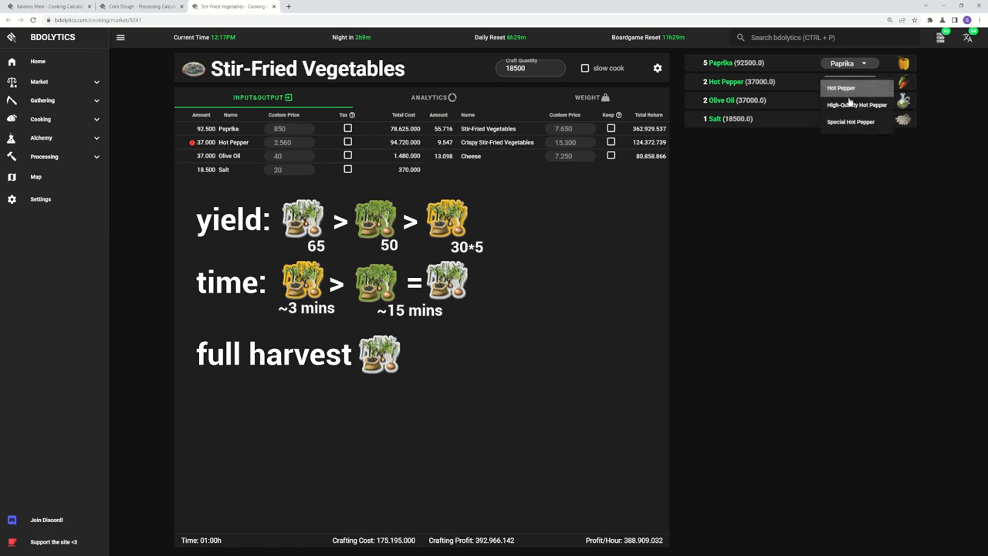
left_click(856, 104)
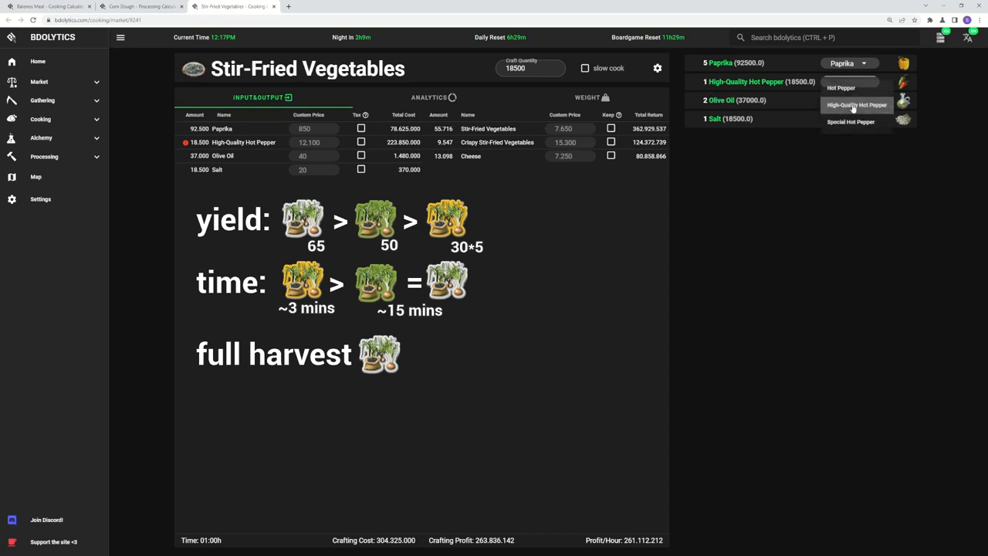
left_click(850, 121)
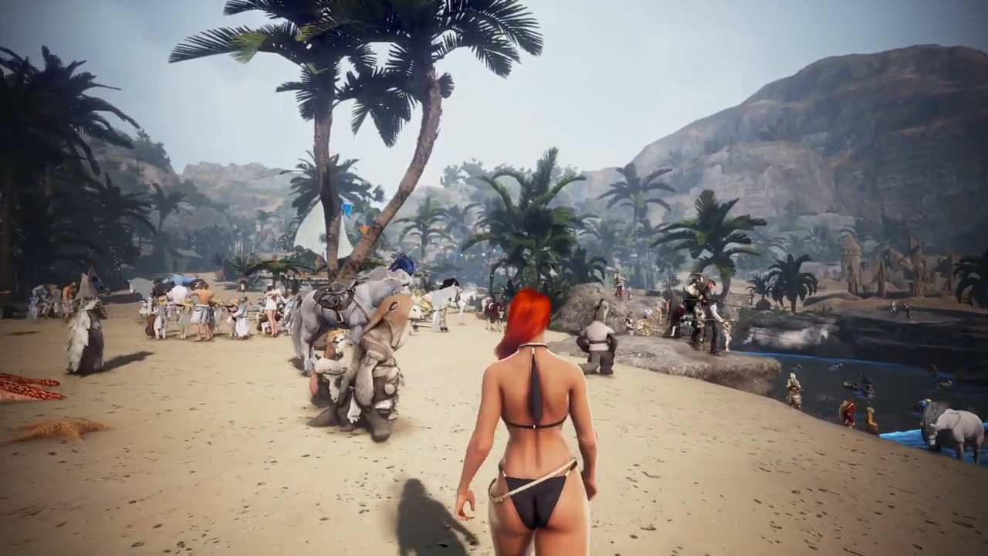
Step: Return to Stir-Fried Vegetables for 18500 crafts, on regular Hot Pepper at 392,966,142 profit
key("w")
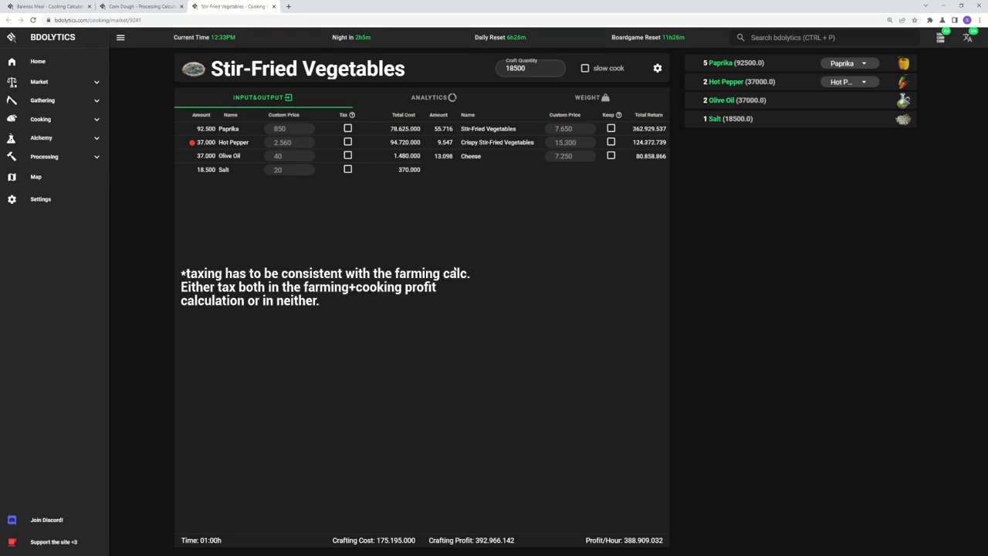
Step: Tax the pepper cost and use Special Hot Pepper, dropping profit to 30,856,392
left_click(348, 142)
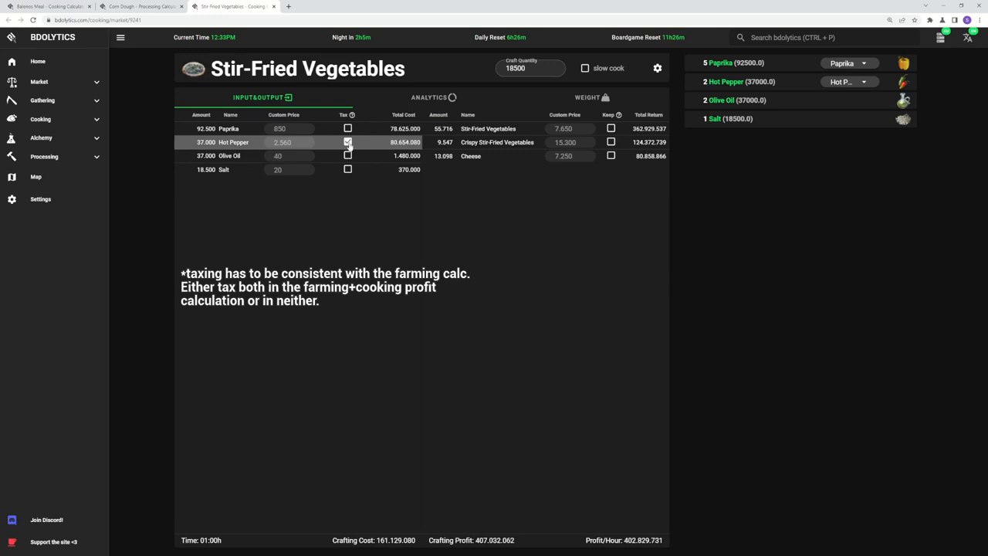
left_click(347, 142)
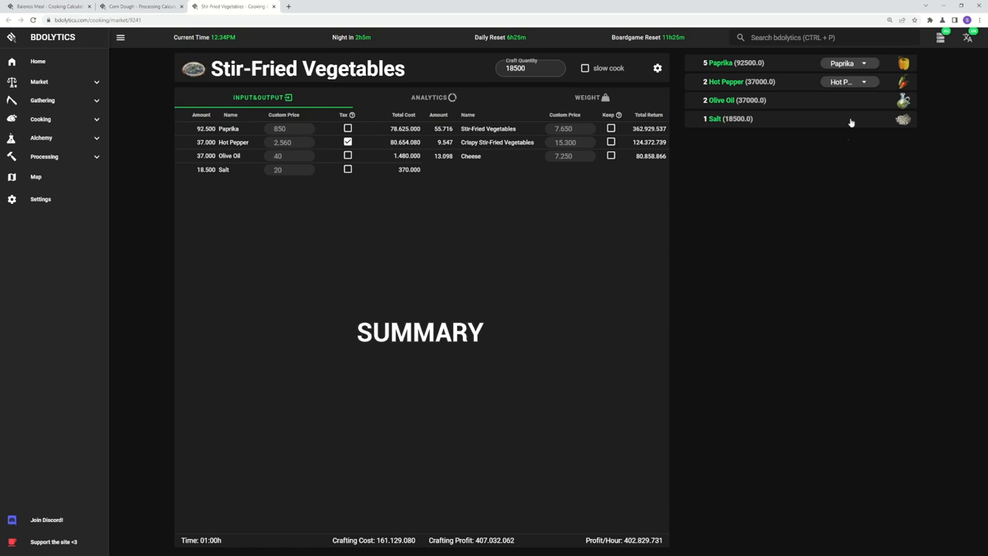
left_click(847, 81)
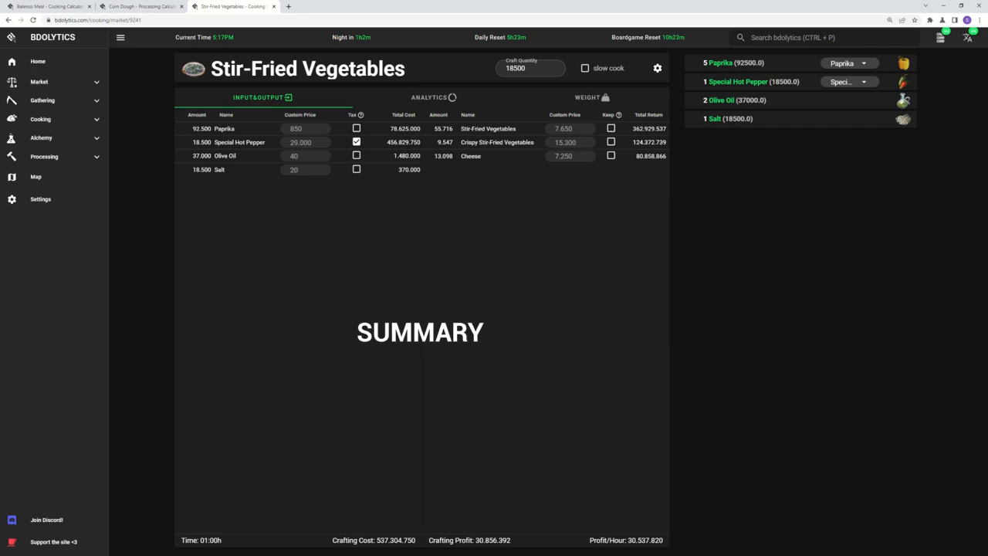
Step: Give Balenos Meal's Grilled Sausage taxed Special Pepper, for 43,499,944 profit
left_click(50, 7)
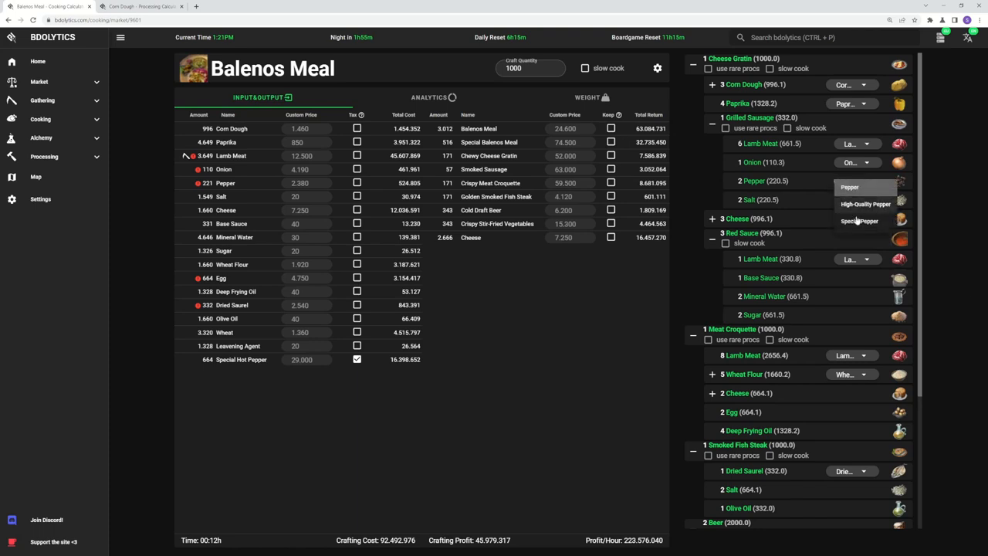
left_click(859, 221)
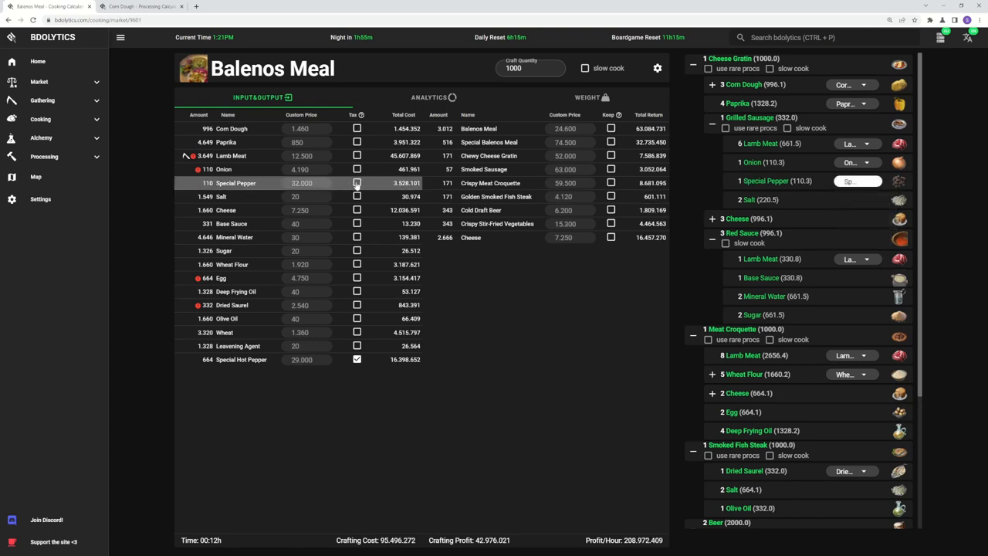
left_click(356, 183)
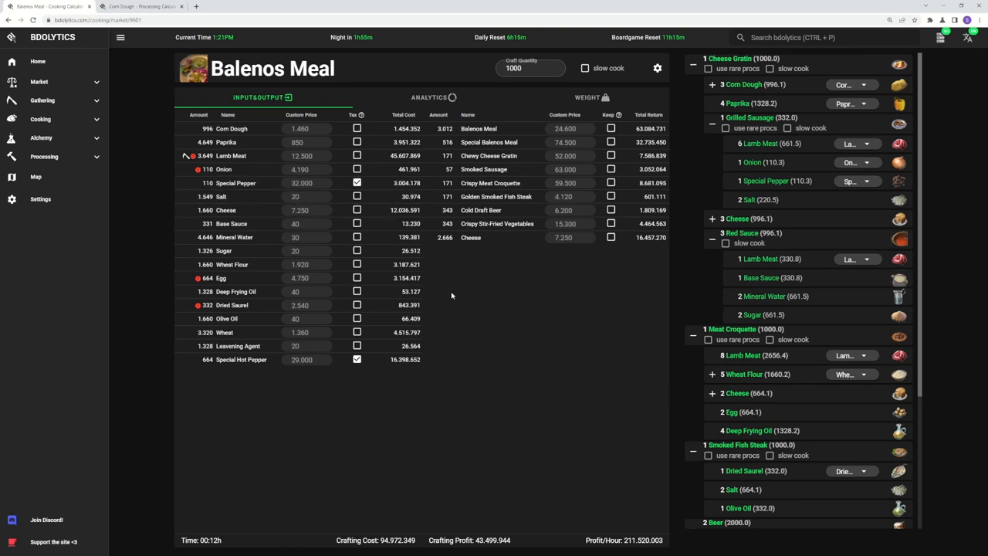
mouse_move(466, 278)
type("18000")
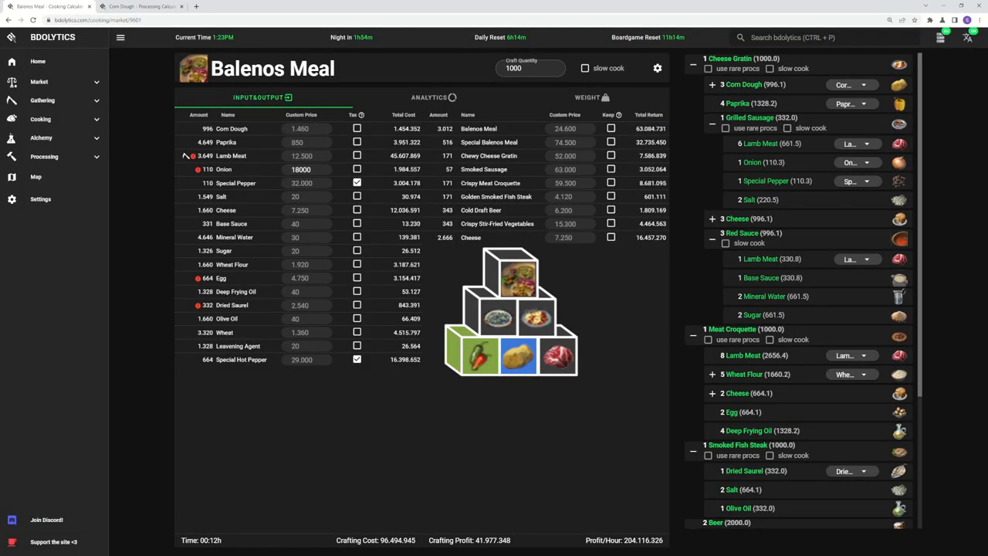
mouse_move(558, 400)
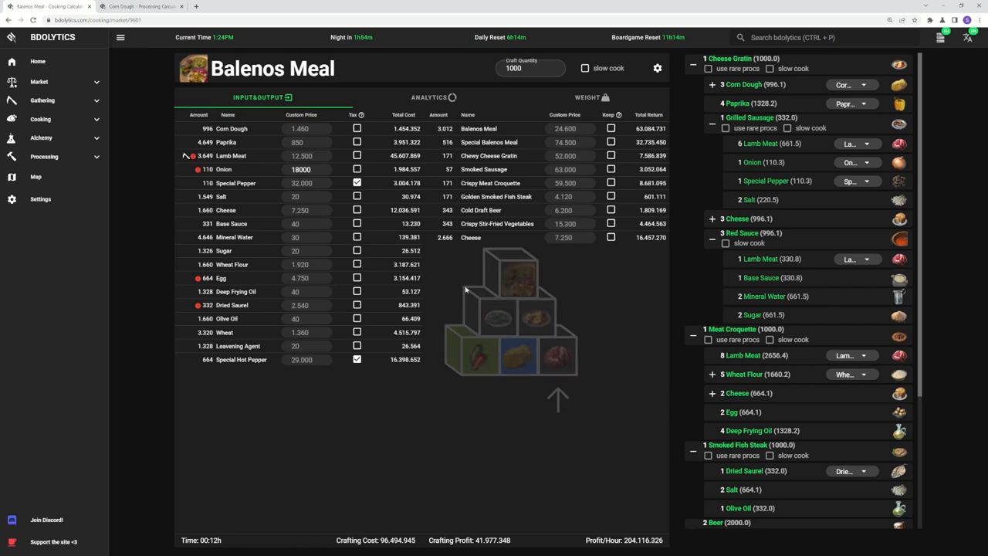
Step: Replace Lamb Meat with taxed Wolf Meat at 17,200, giving 34,148,119 profit
left_click(863, 144)
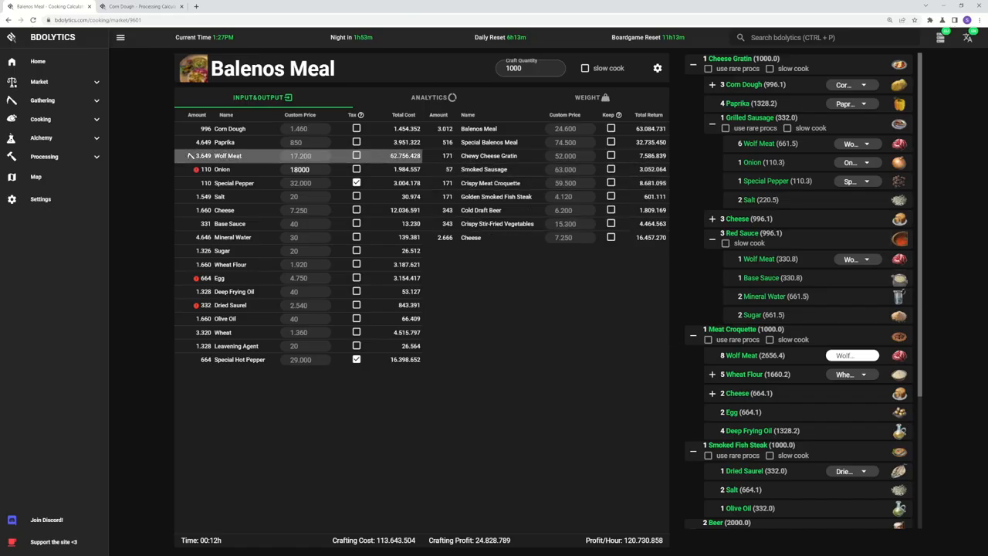
left_click(355, 156)
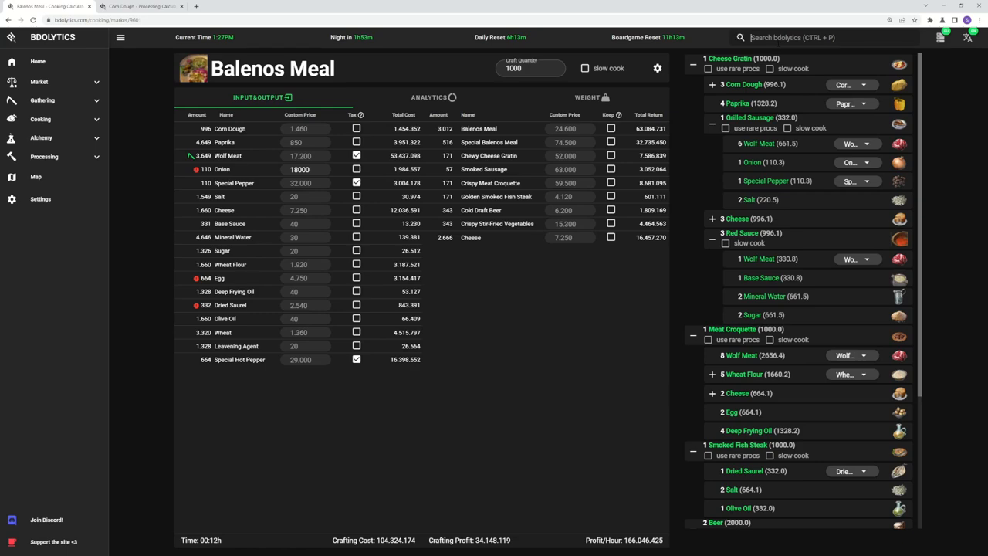
Step: Search 'scorp' to open Grilled Scorpion, then open the Beer calculator (7,261,062 profit)
type("scorp")
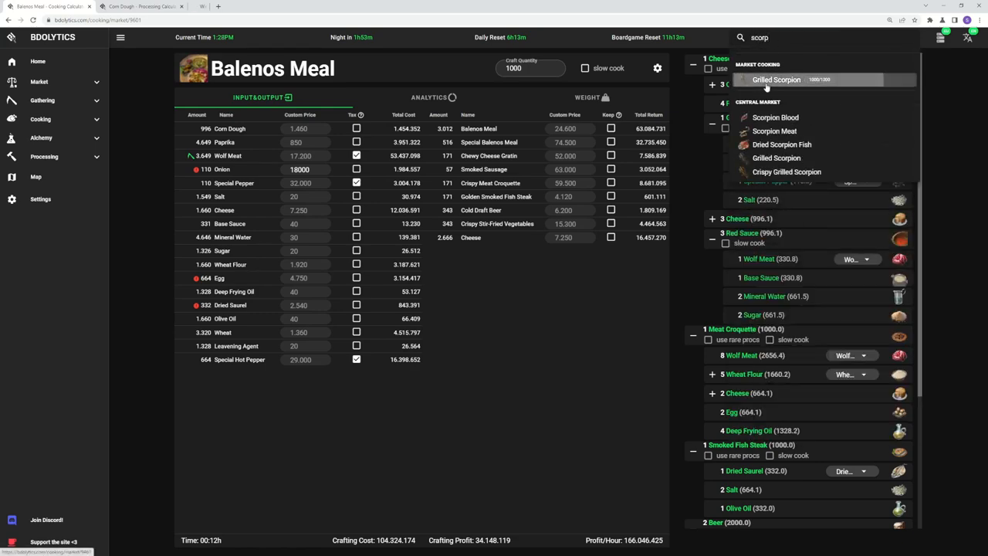
left_click(776, 79)
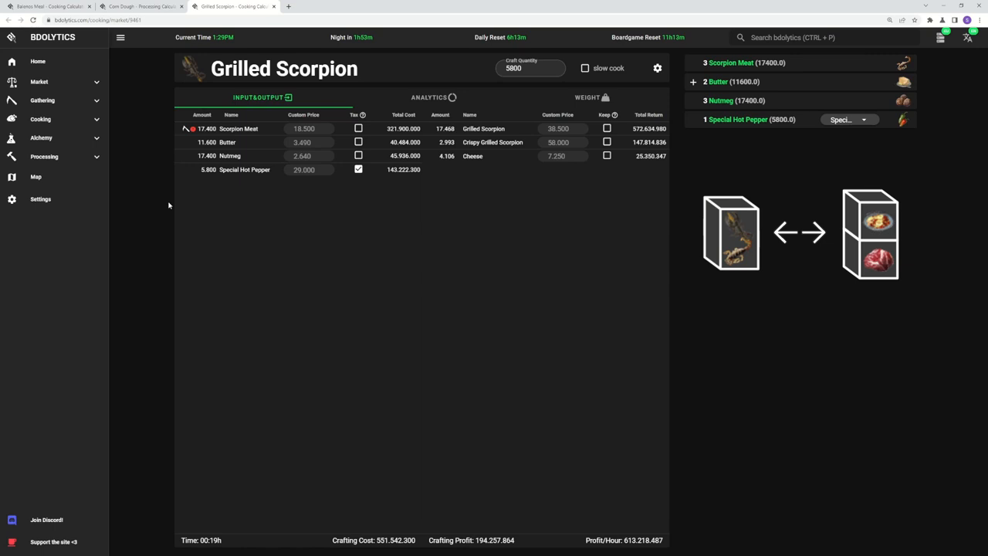
mouse_move(575, 465)
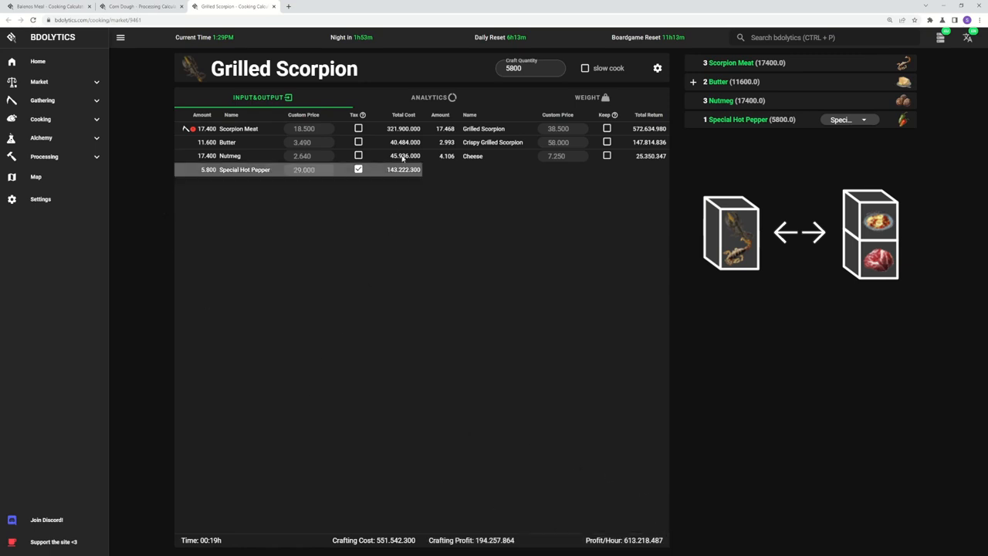
left_click(433, 96)
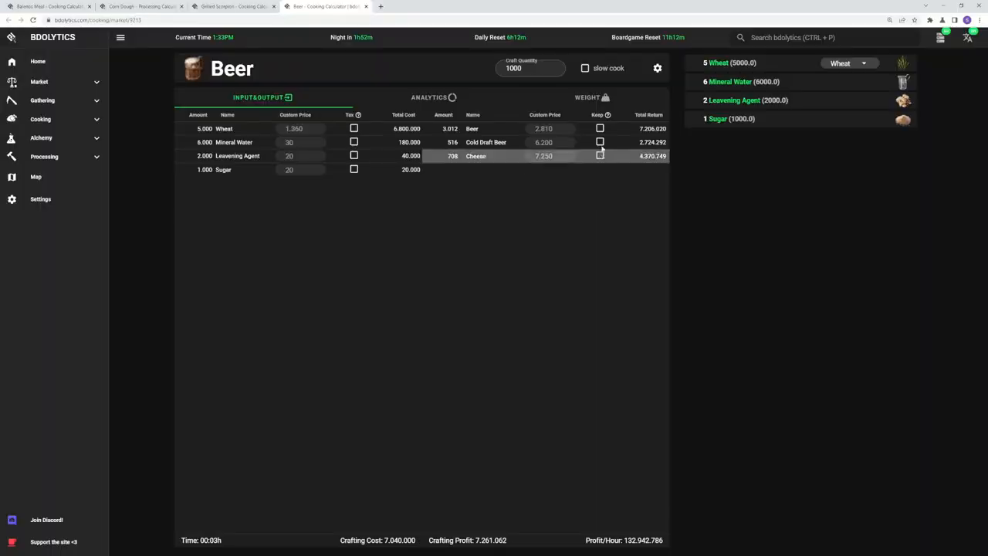
Step: Keep the Beer and Cold Draft Beer outputs, lifting profit to 8,992,890
left_click(599, 128)
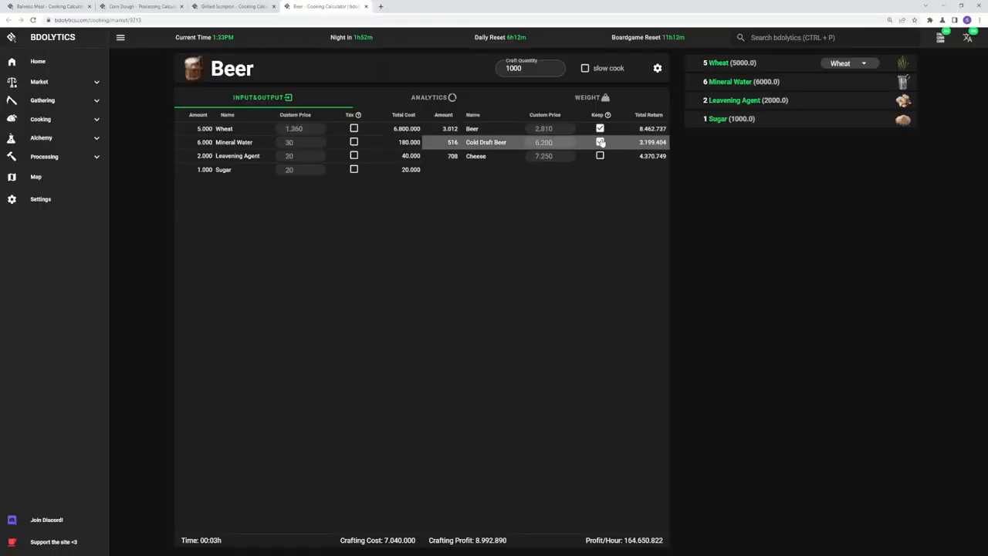
left_click(600, 142)
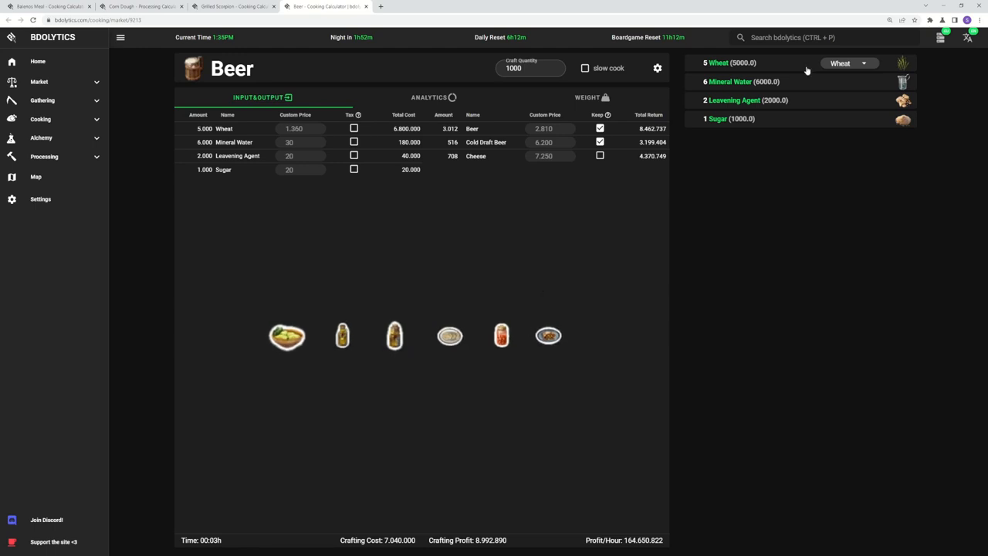
Step: Open Pickled Vegetables via a 'pickled' search with bought Vinegar, then return to Beer
type("pickled")
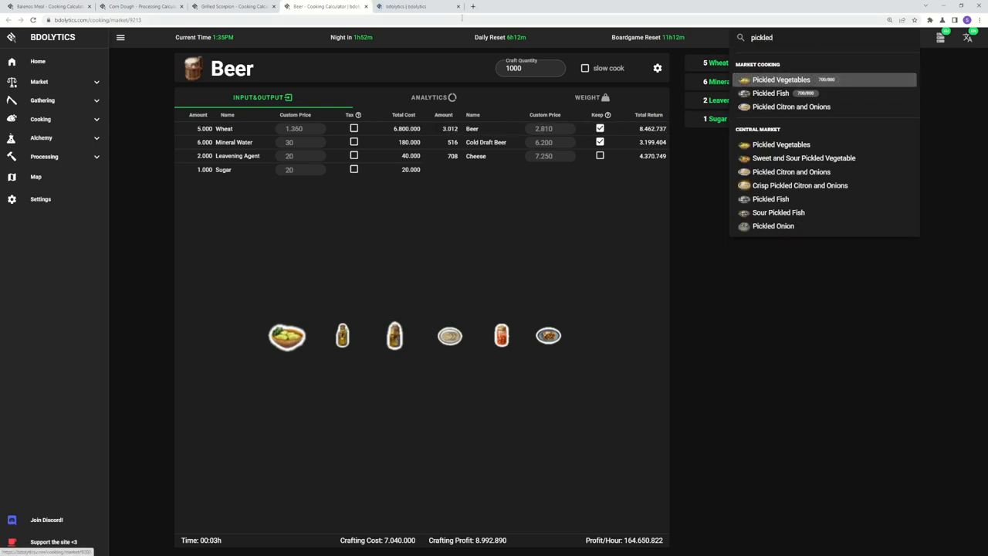
left_click(780, 79)
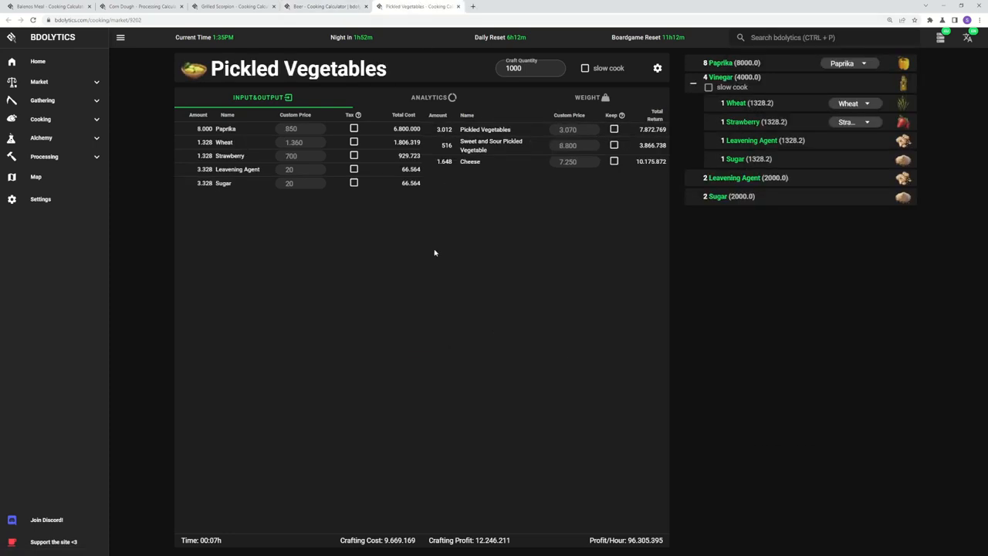
mouse_move(435, 248)
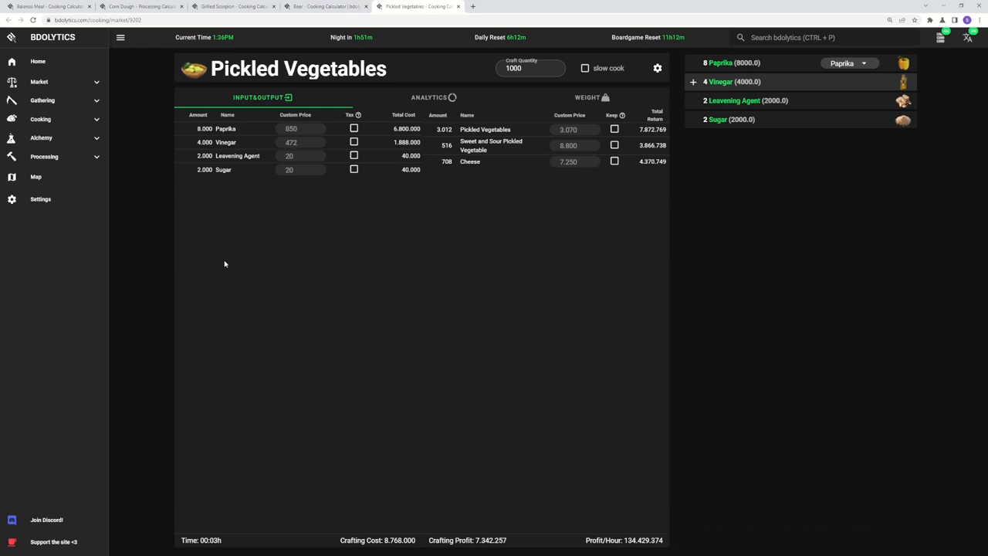
mouse_move(338, 261)
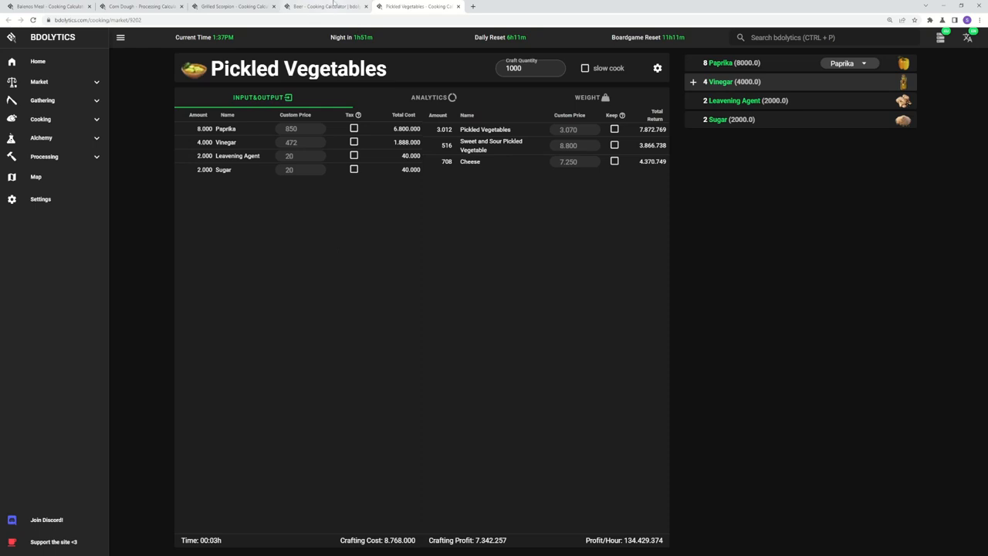
left_click(324, 6)
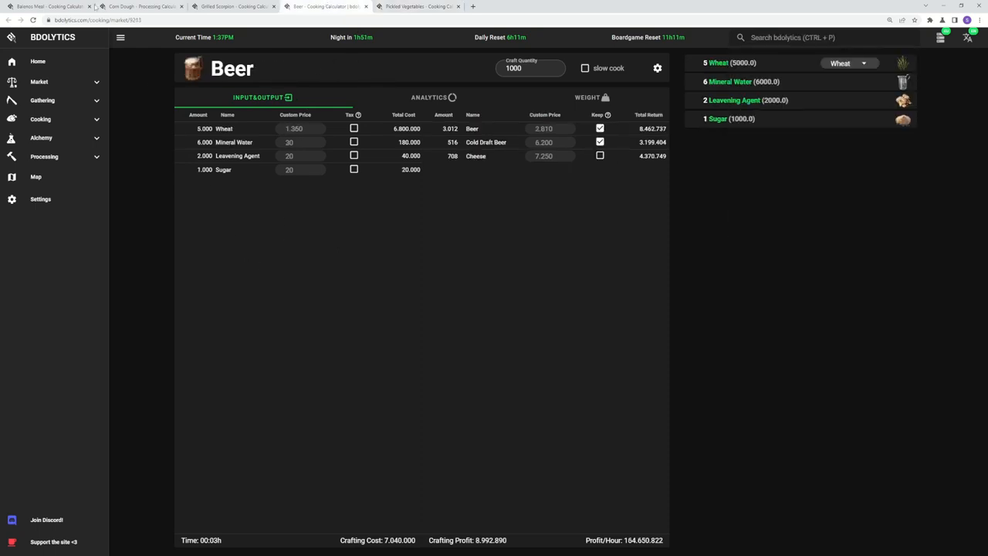
Step: On the Red Sauce page, keep the Red Sauce output and stop taxing Wolf Meat
left_click(50, 6)
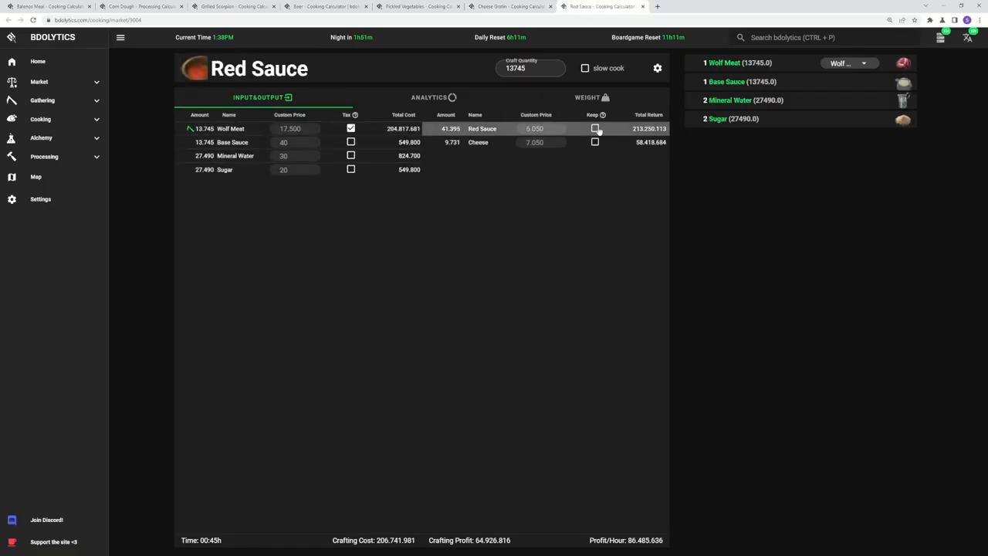
left_click(594, 128)
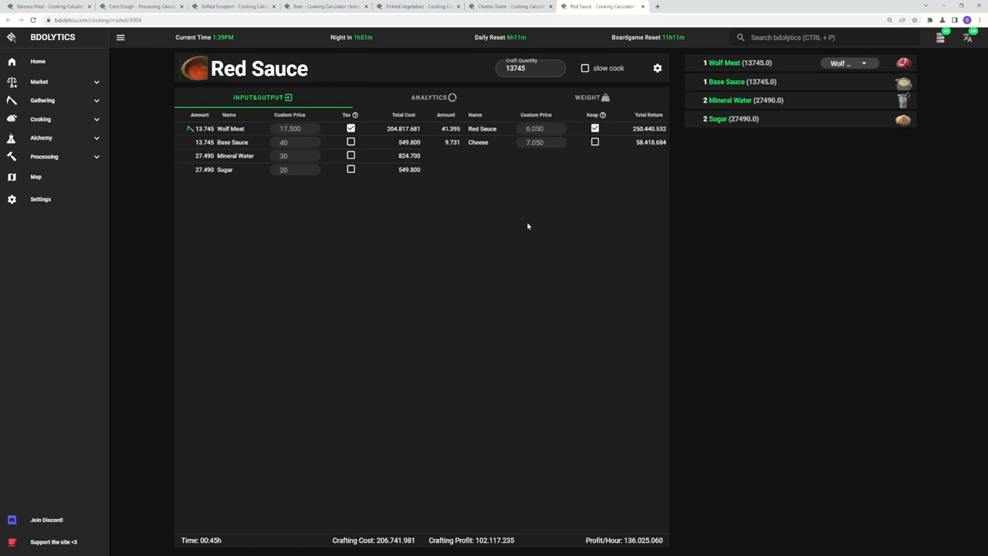
mouse_move(473, 228)
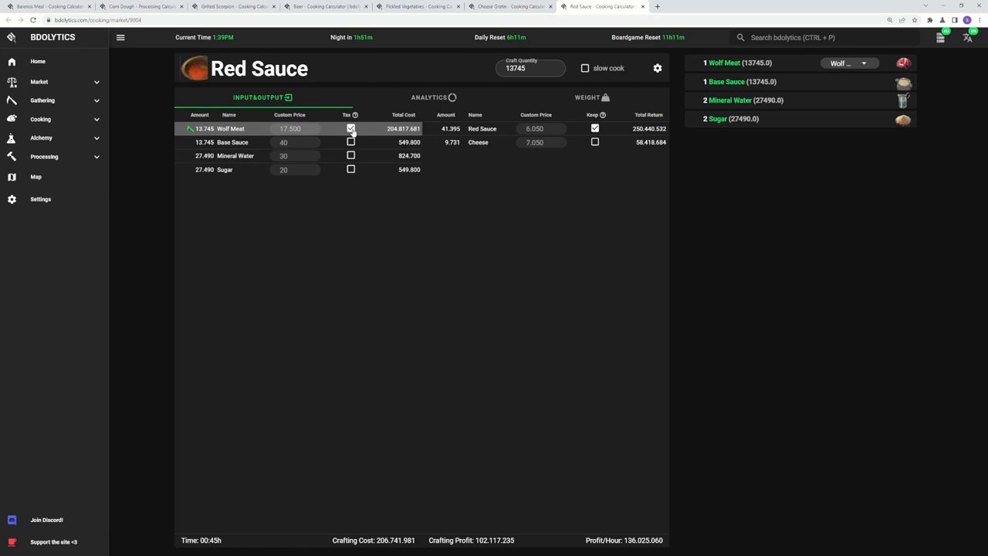
left_click(351, 128)
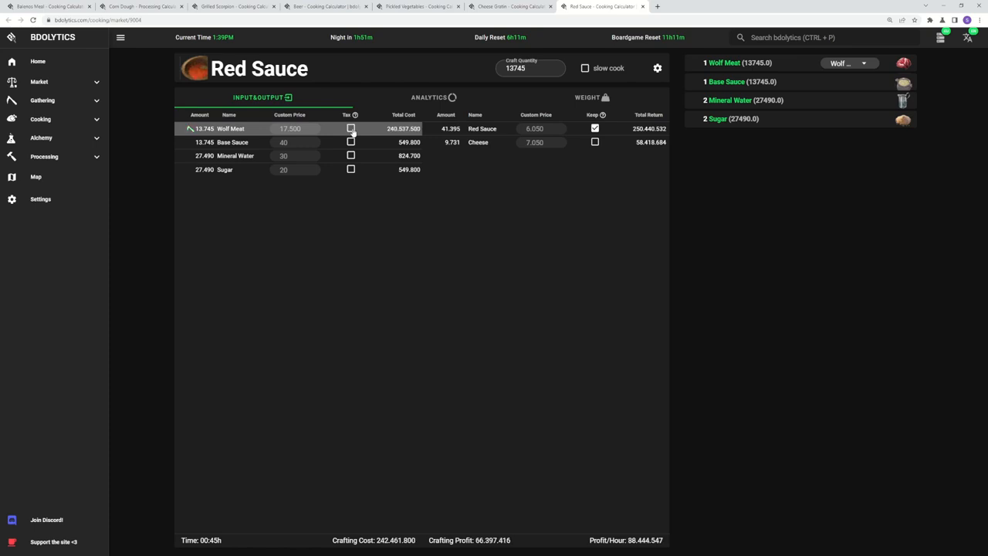
left_click(351, 128)
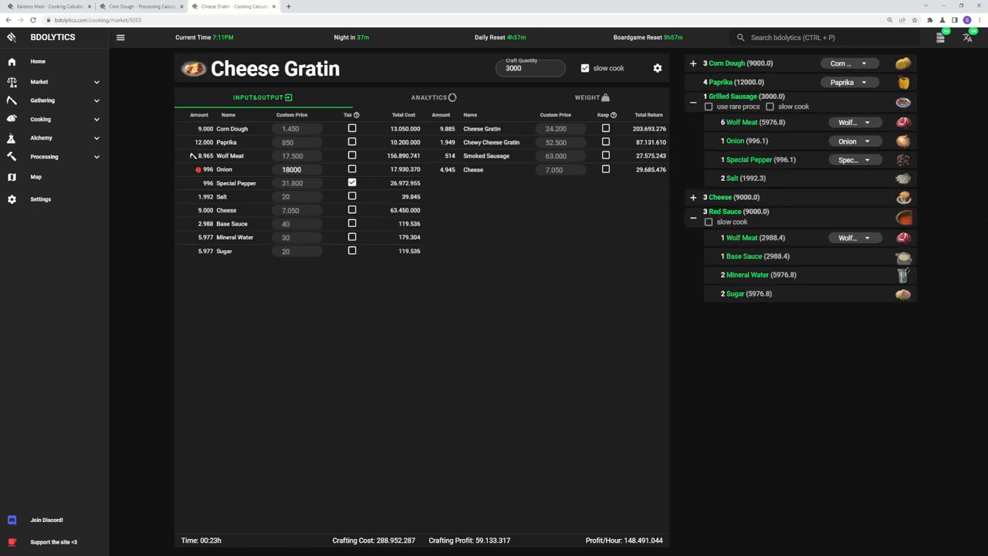
mouse_move(965, 242)
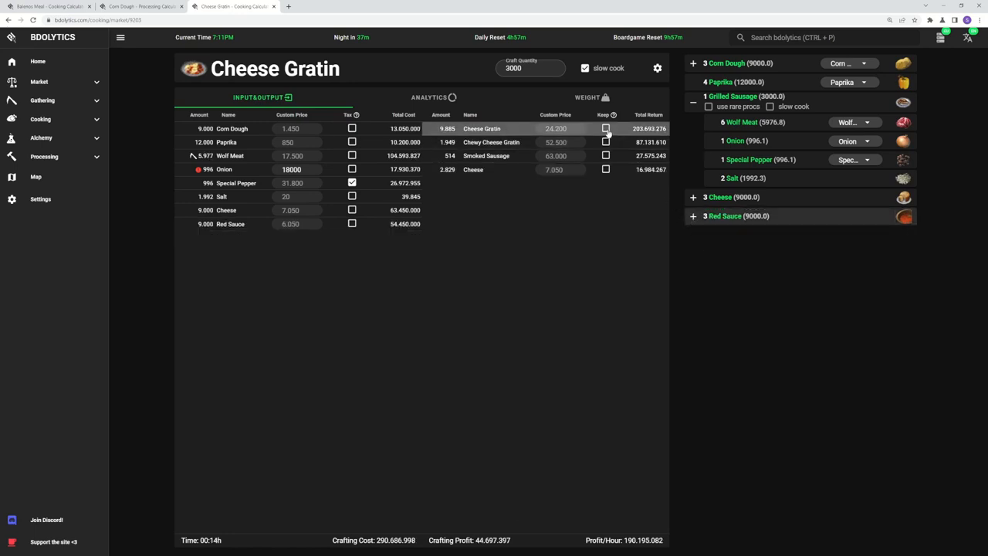
Step: Keep both the Cheese Gratin and Chewy Cheese Gratin outputs
left_click(606, 128)
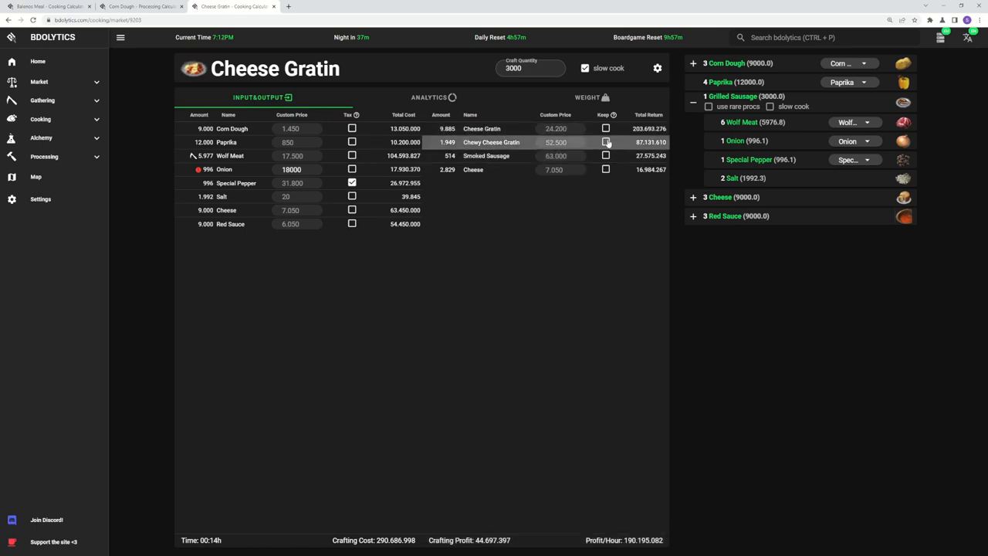
left_click(606, 142)
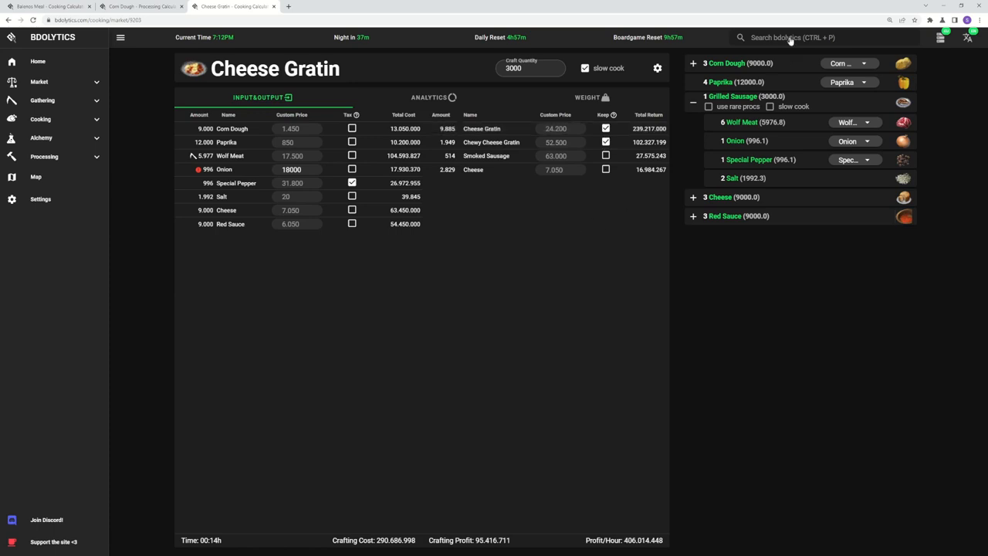
Step: Search 'croq' and open the Meat Croquette cooking calculator
type("croq")
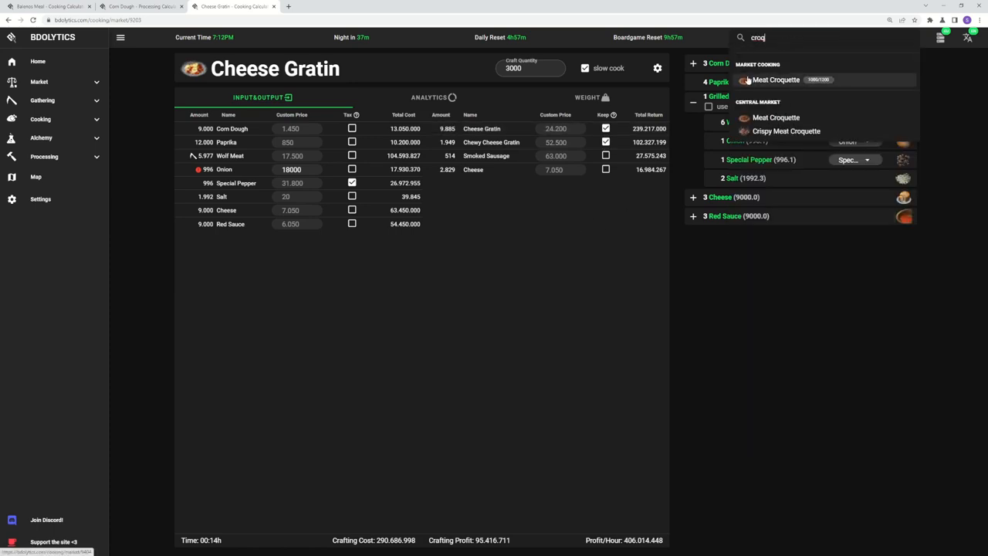
left_click(776, 80)
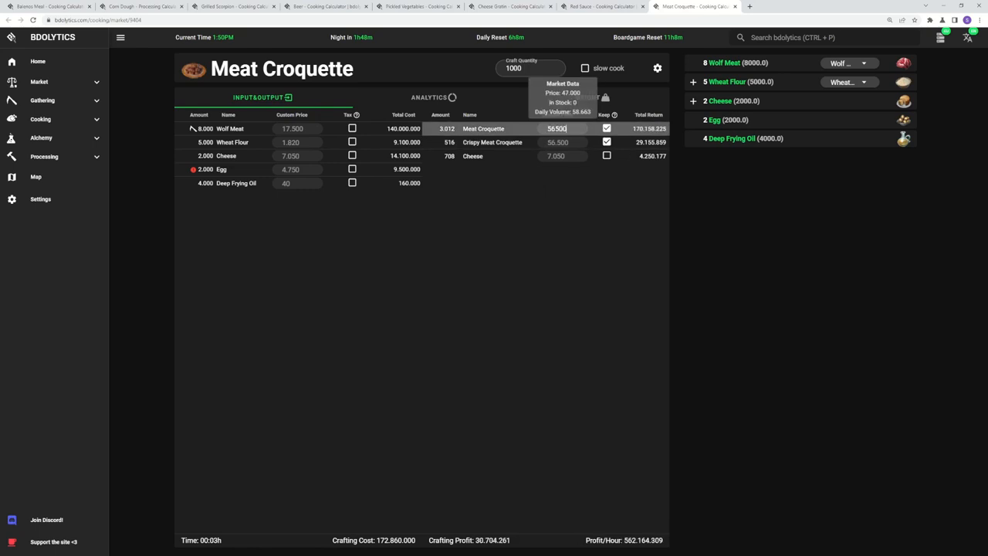
mouse_move(627, 544)
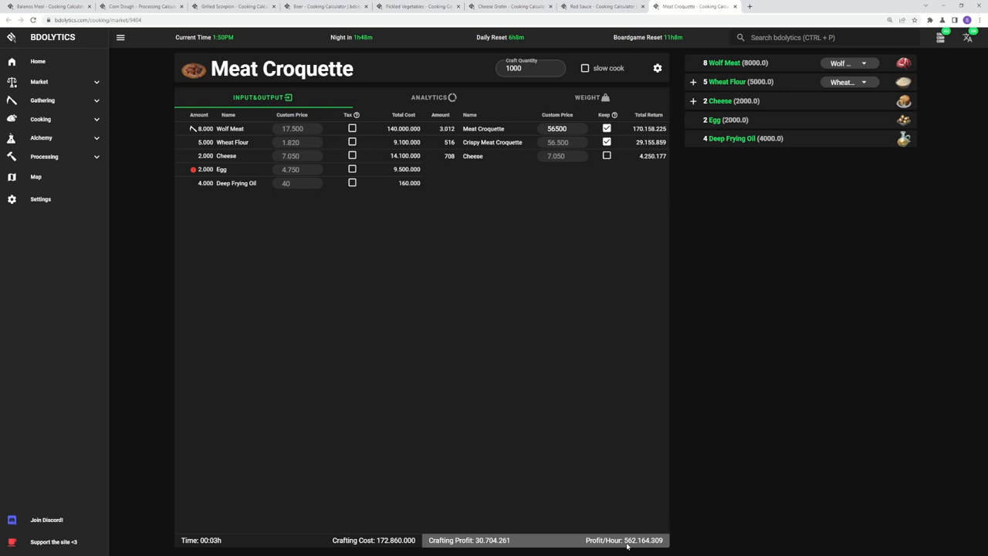
mouse_move(565, 320)
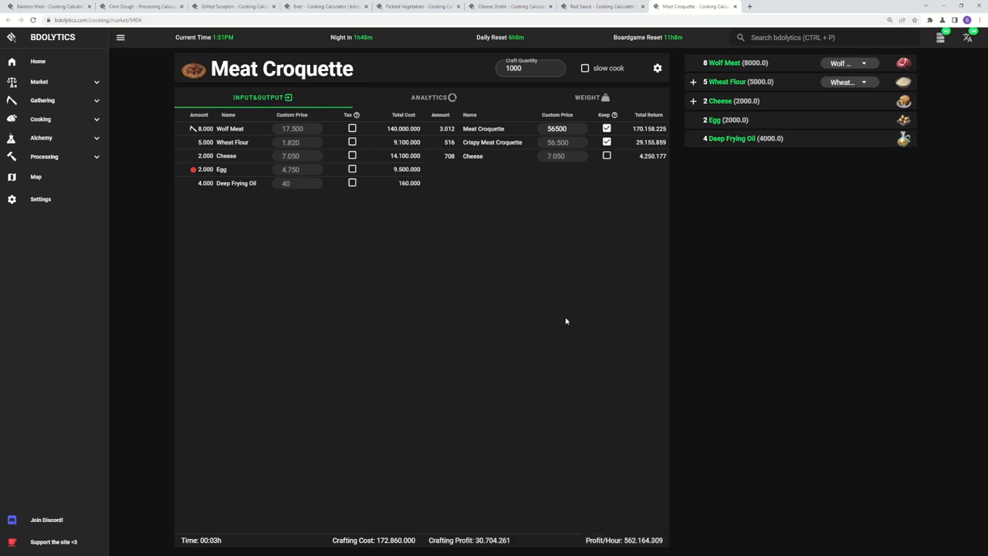
mouse_move(557, 306)
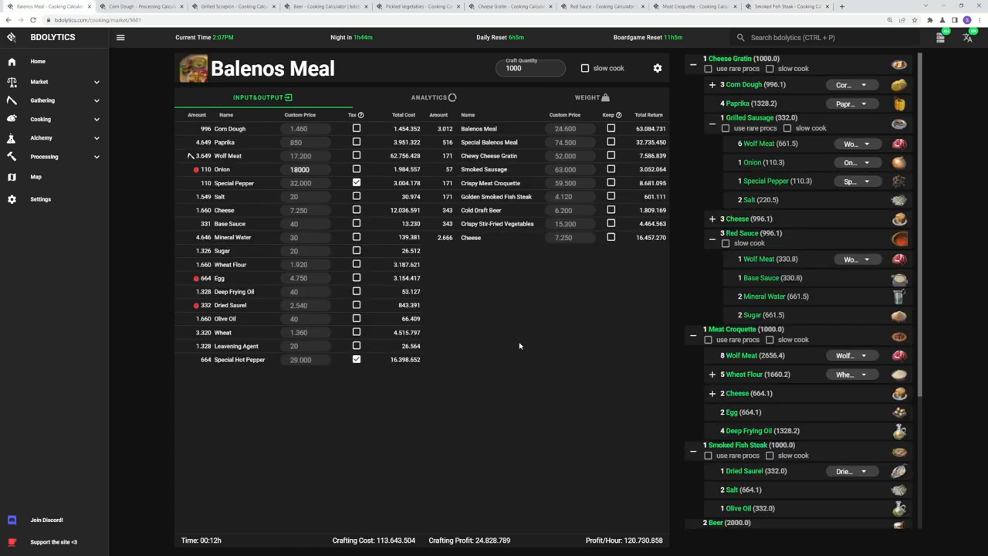
mouse_move(807, 393)
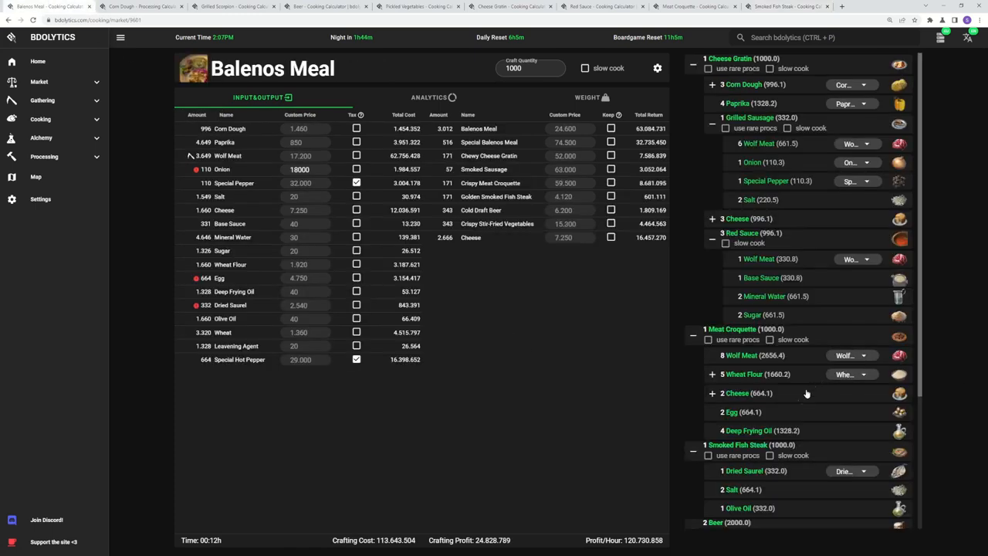
Step: Scroll down the Balenos Meal recipe tree
scroll("down", 3)
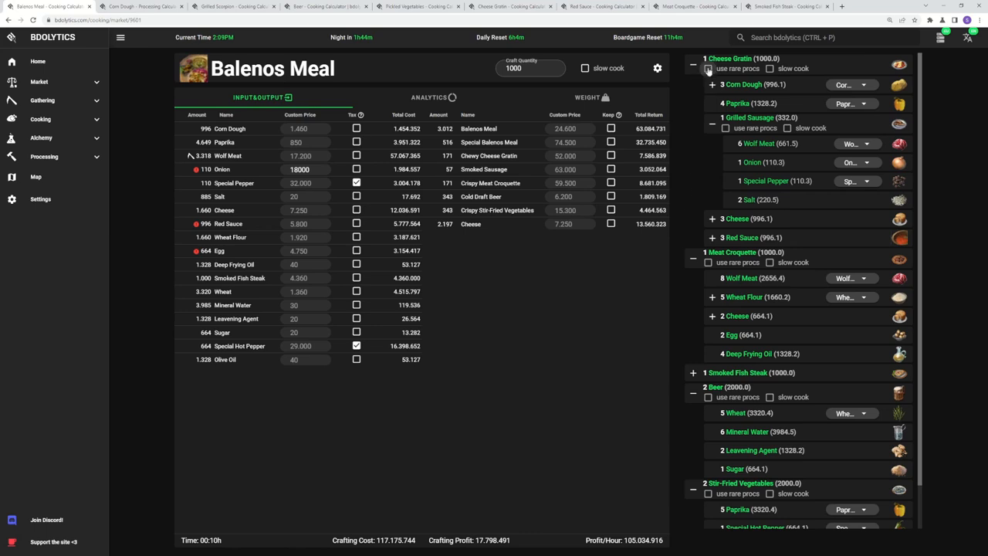
Step: Turn on 'use rare procs' for Stir-Fried Vegetables in the chain
left_click(693, 64)
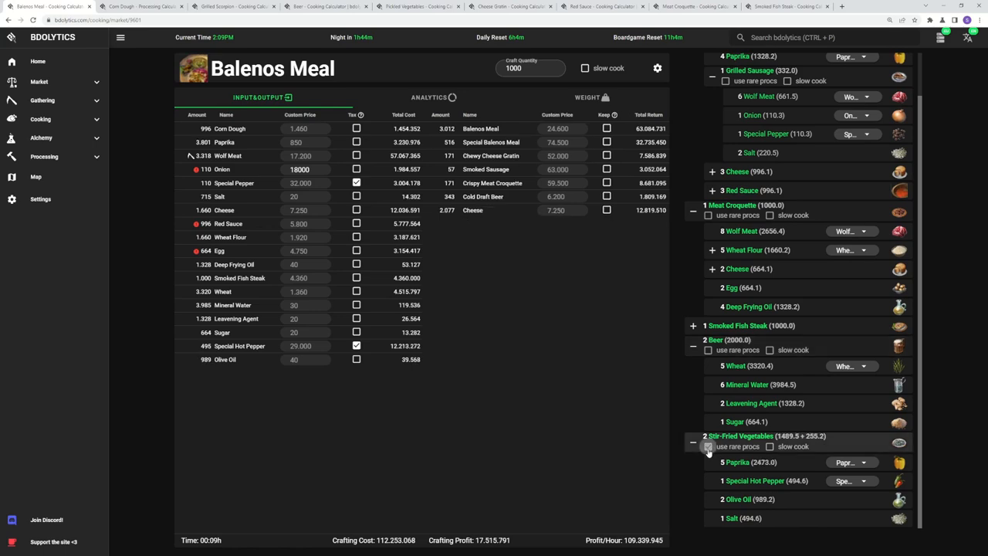
left_click(708, 446)
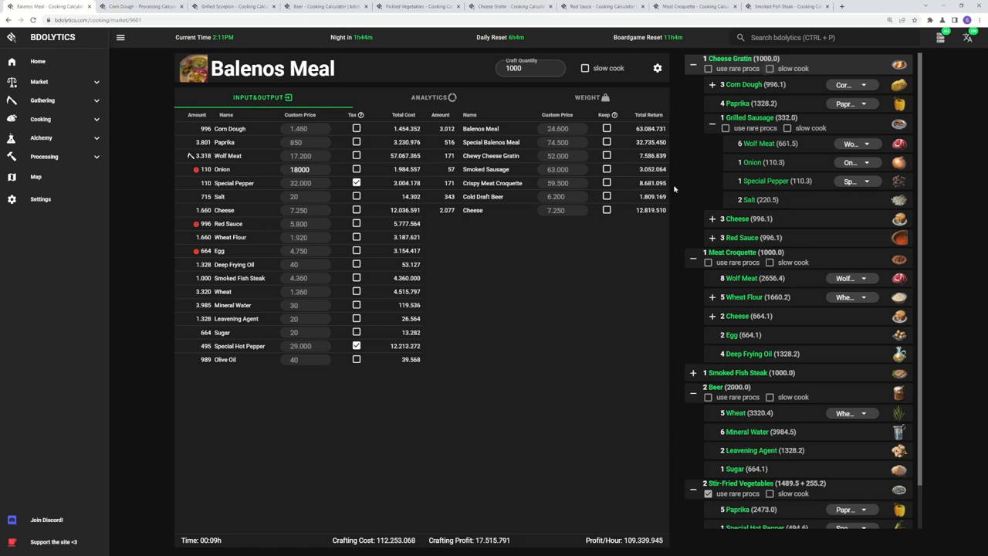
mouse_move(678, 188)
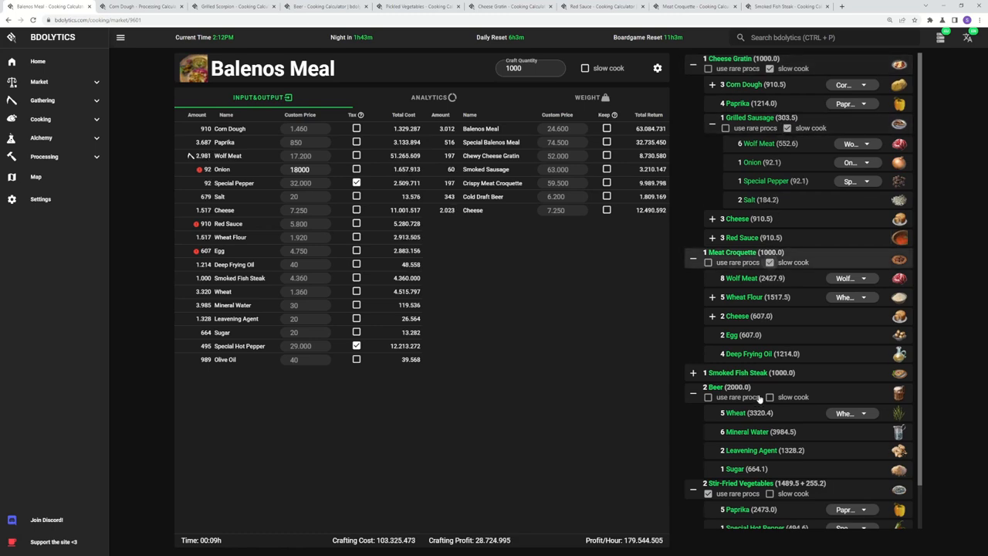
Step: Scroll down through the Balenos Meal recipe tree
scroll("down", 3)
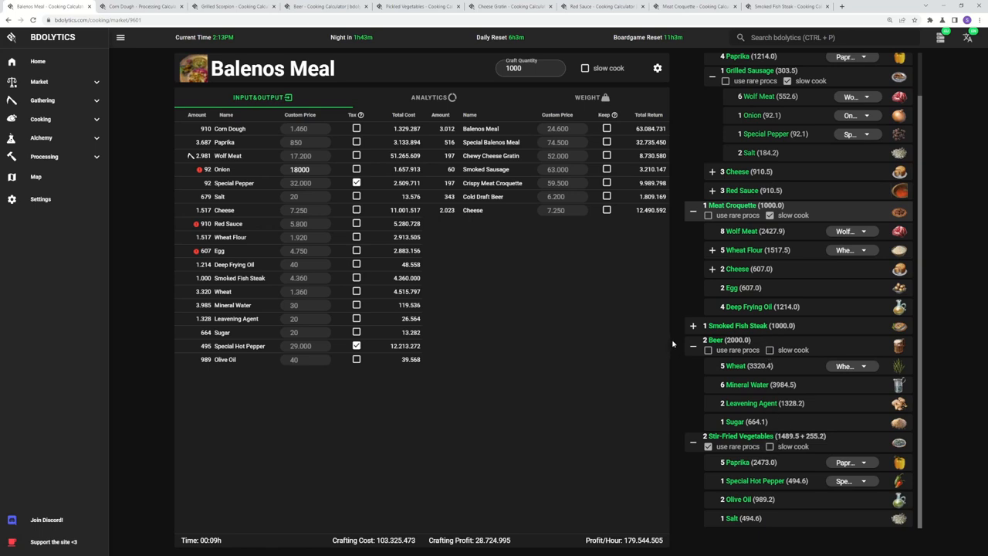
mouse_move(784, 362)
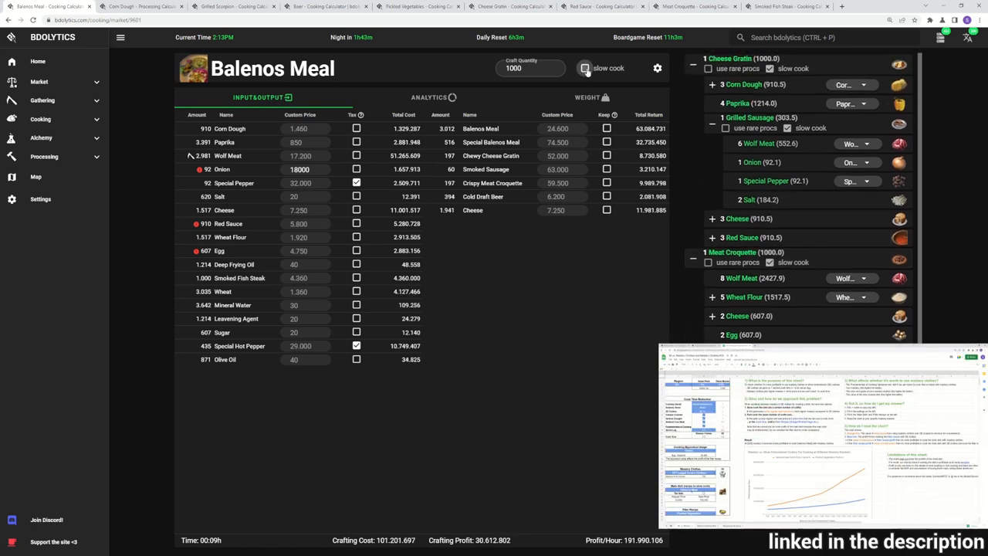
Step: Enable slow cooking for the Balenos Meal craft itself
left_click(585, 68)
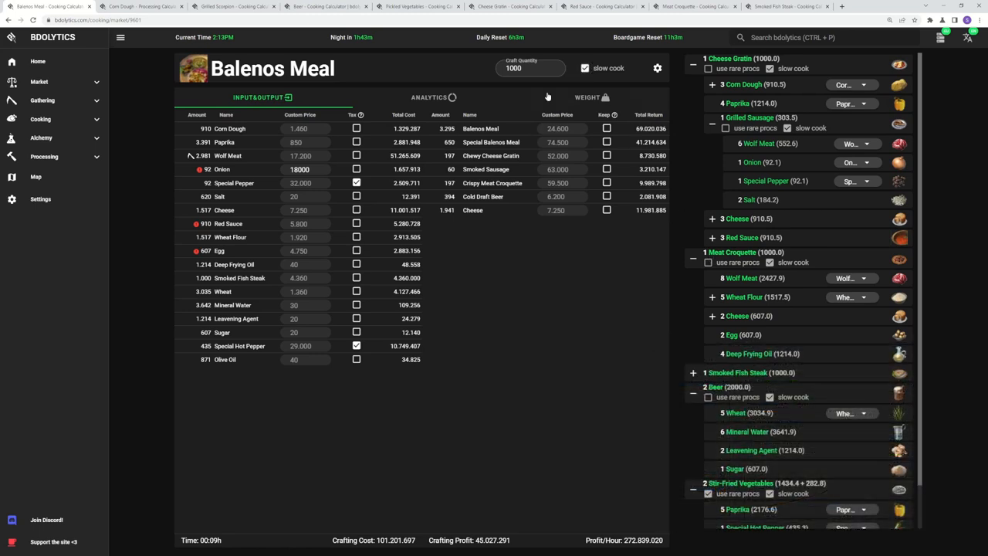
mouse_move(676, 185)
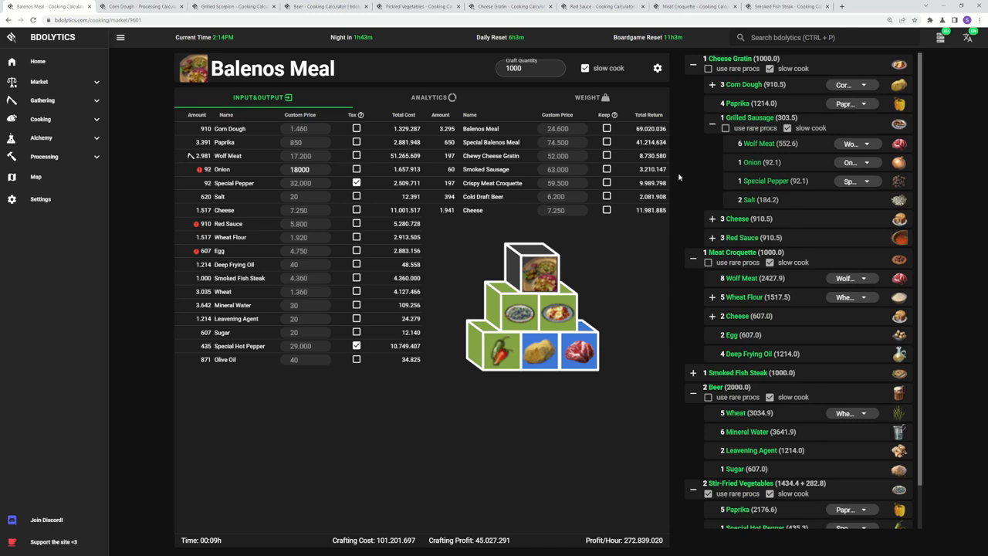
mouse_move(676, 176)
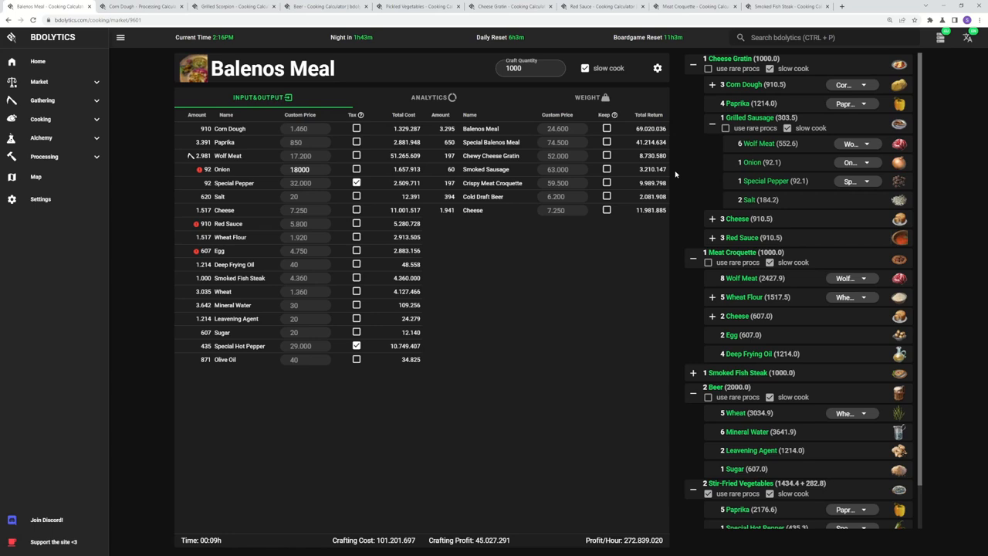
Step: Search 'vale', open the Valencia Meal calculator, and apply tax to Couscous
type("vale")
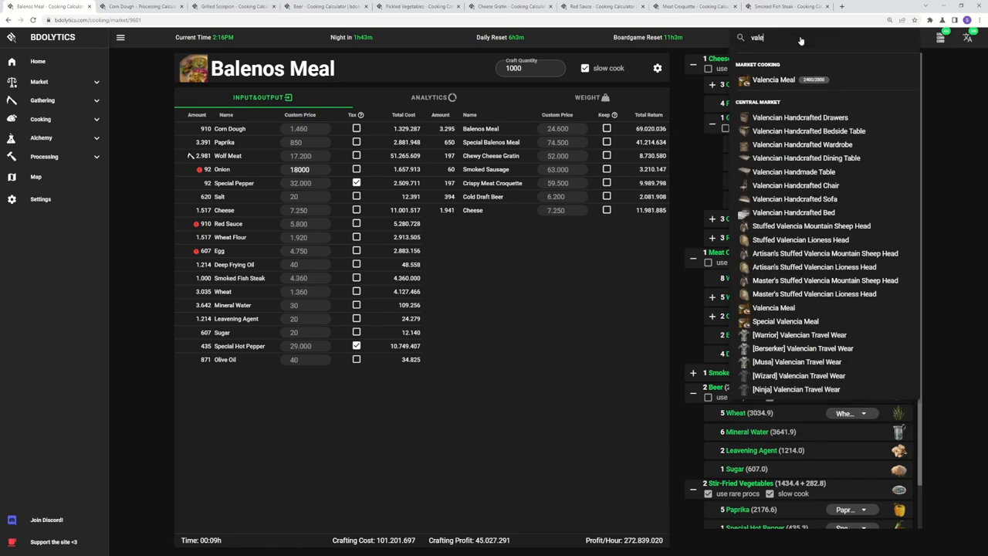
left_click(772, 80)
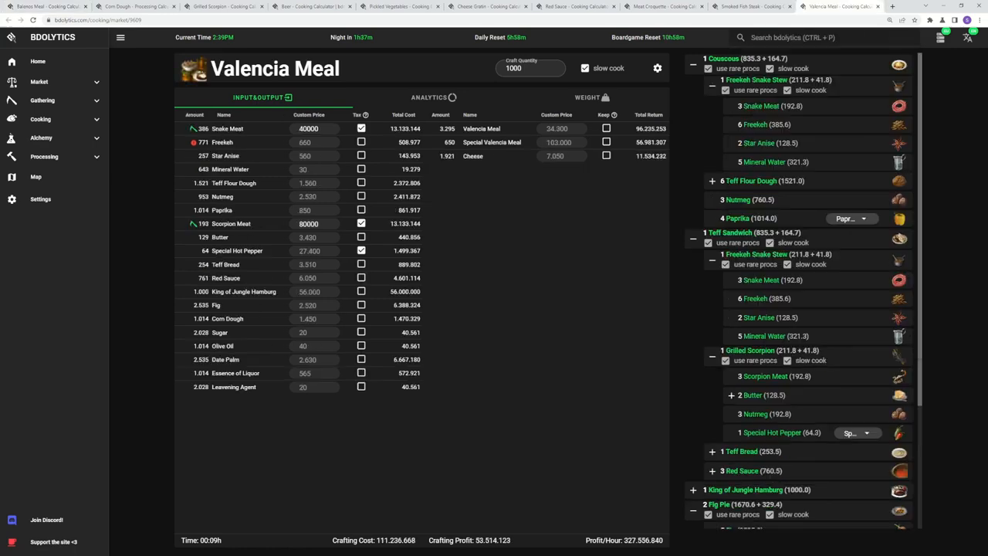
scroll("down", 3)
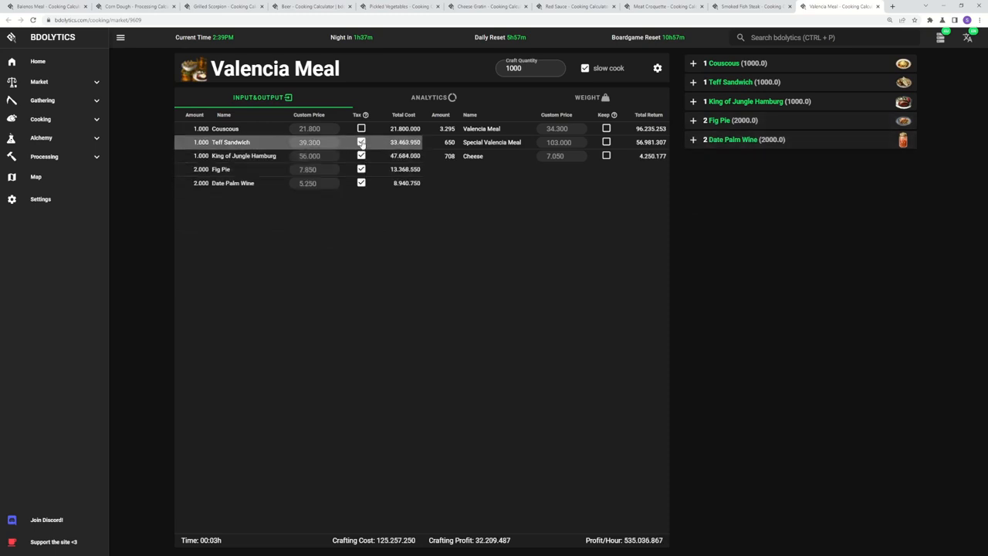
left_click(361, 129)
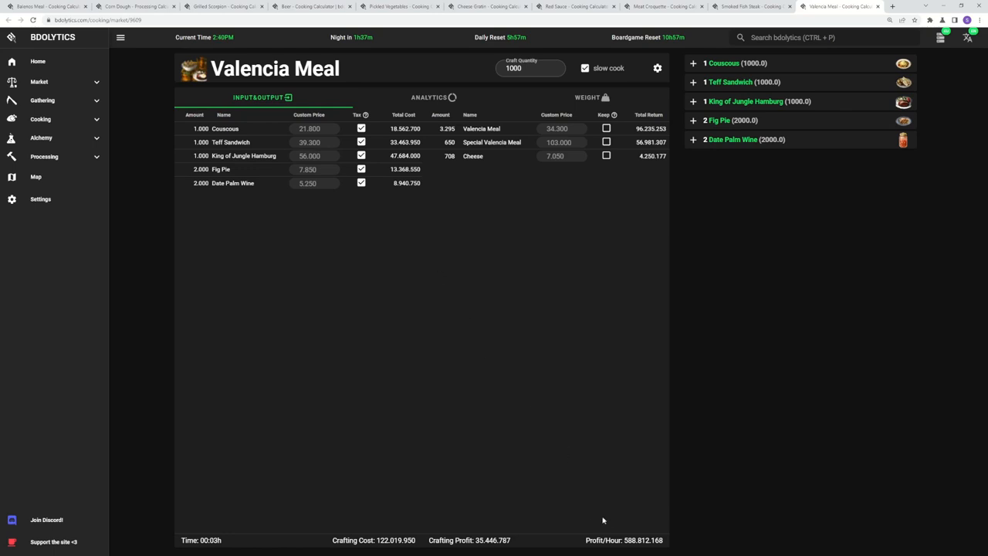
mouse_move(455, 297)
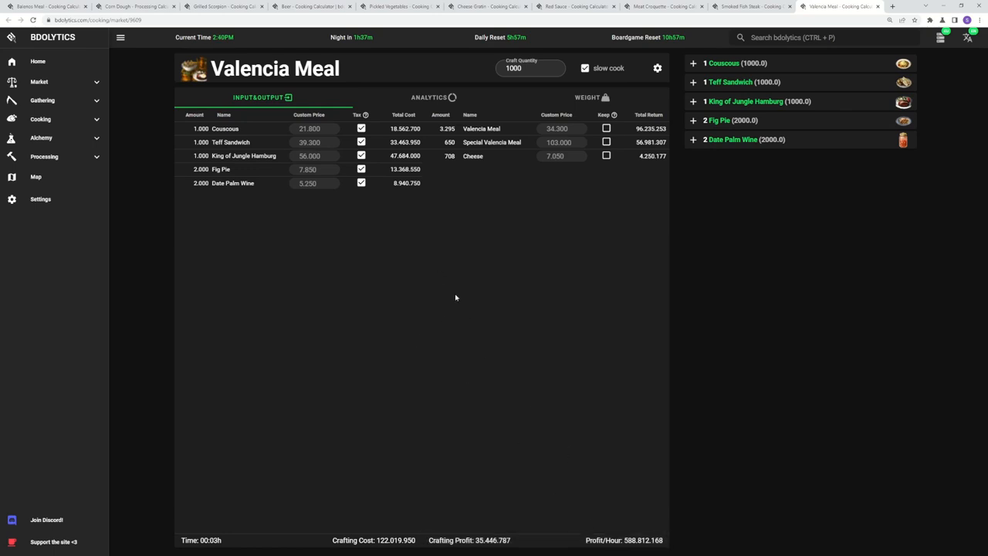
mouse_move(456, 290)
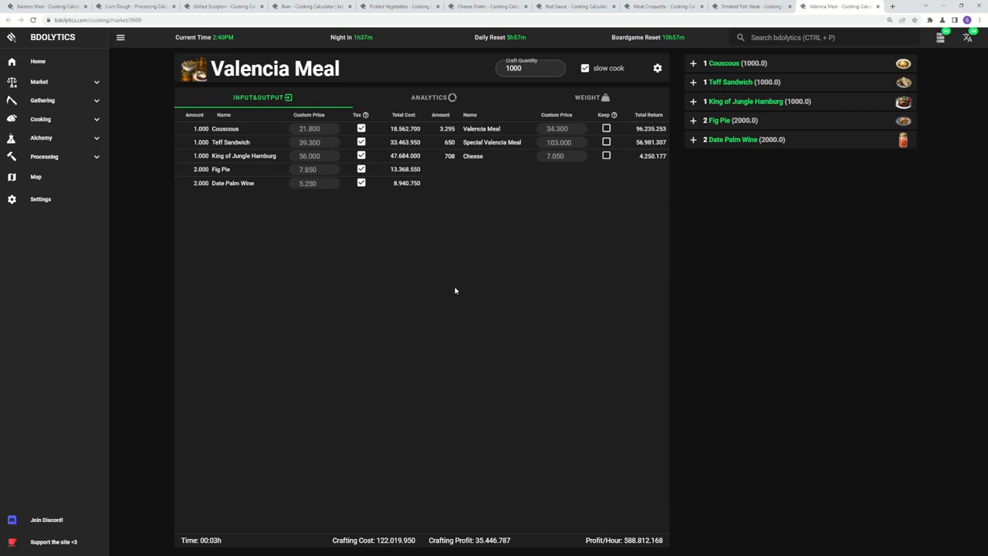
left_click(400, 6)
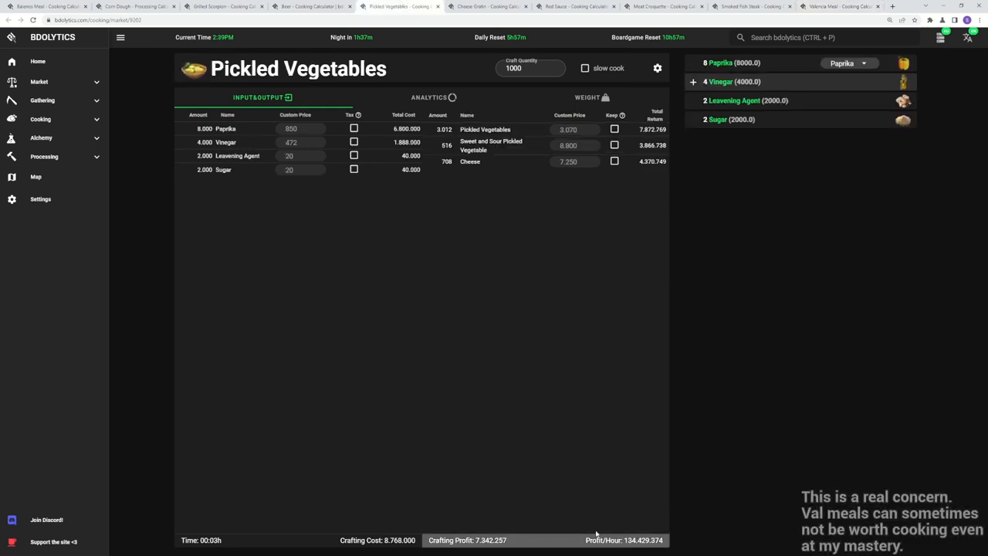
left_click(841, 6)
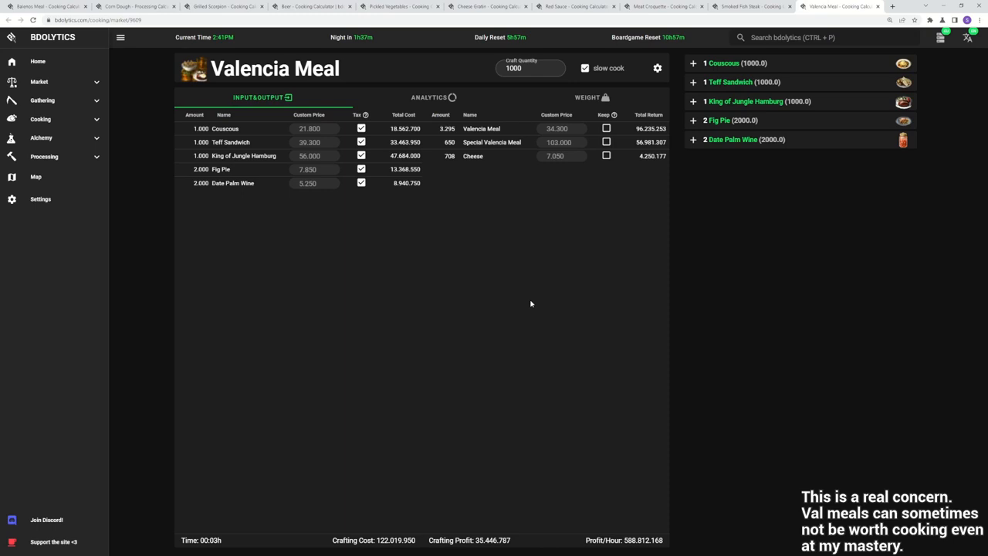
mouse_move(505, 297)
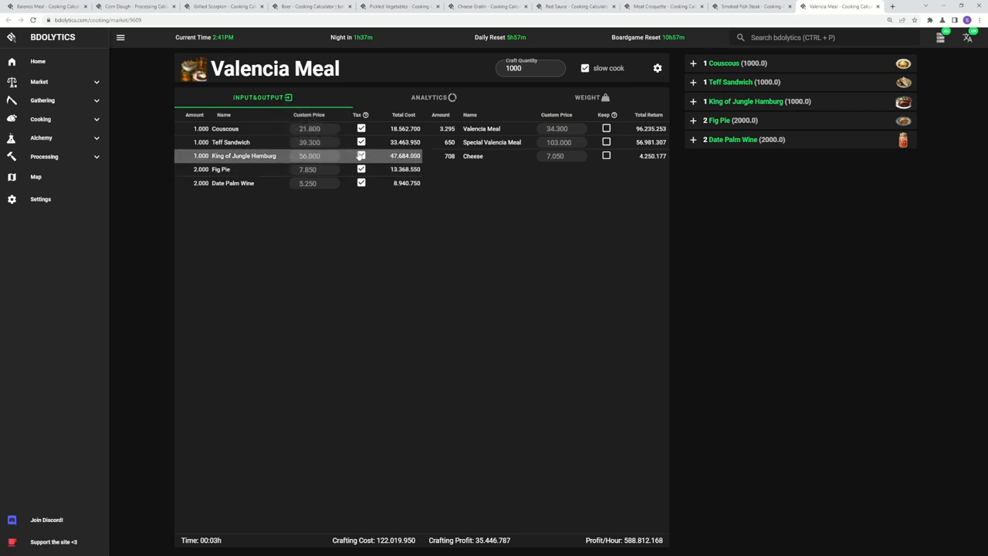
Step: Adjust the Tax checkboxes so Beer is no longer taxed
left_click(360, 156)
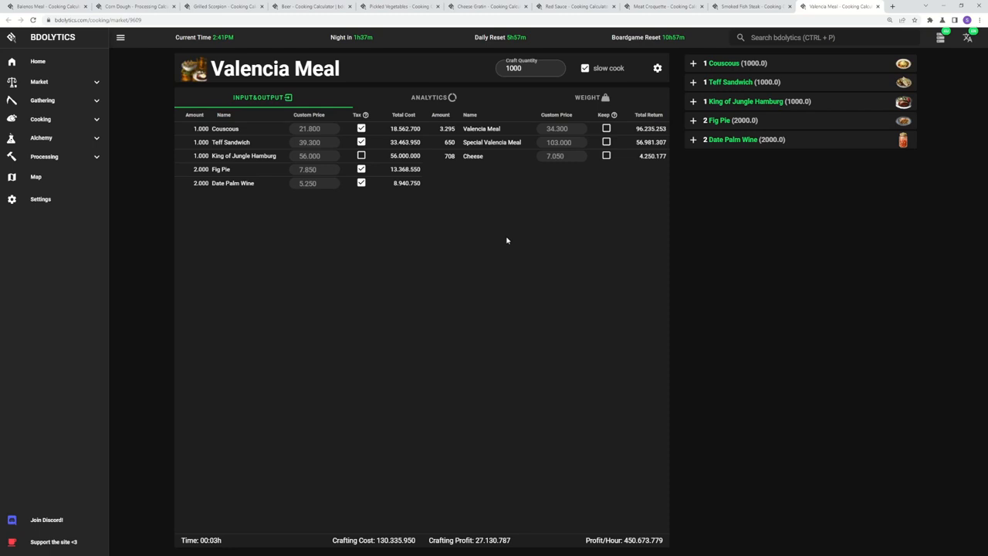
mouse_move(502, 240)
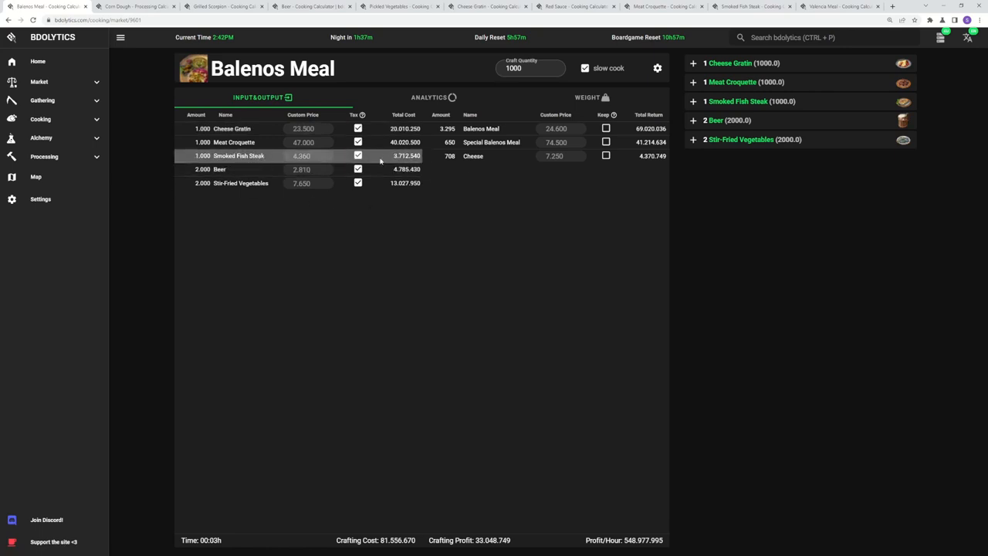
left_click(357, 155)
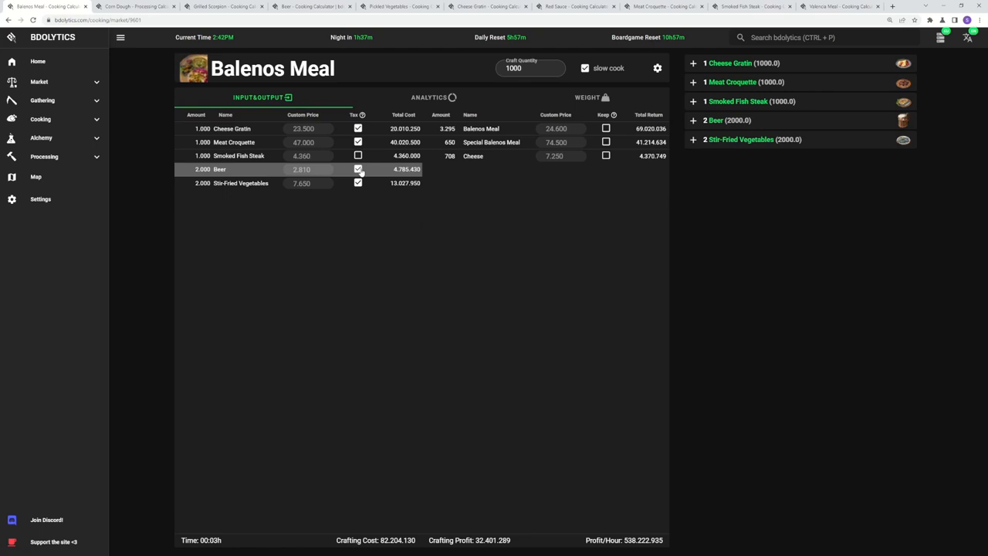
left_click(357, 169)
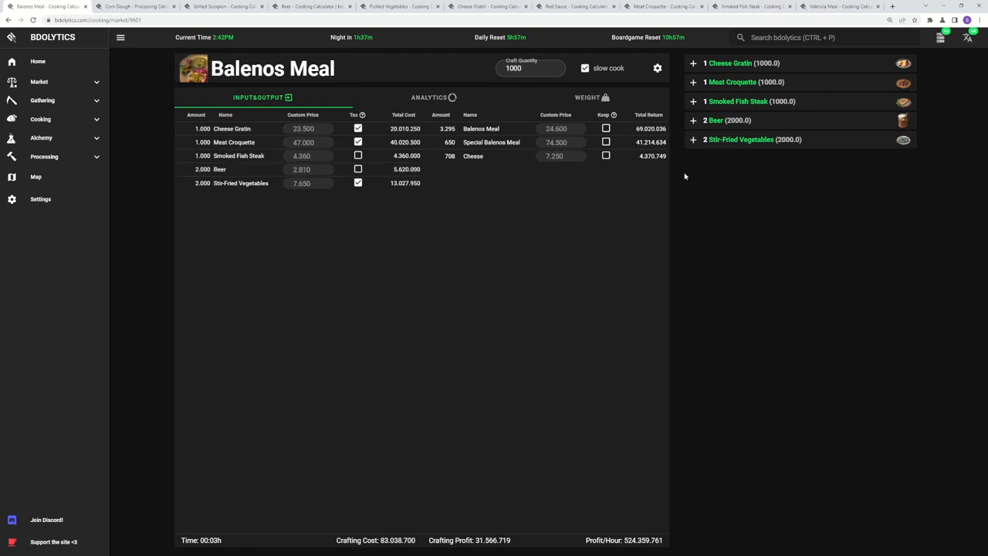
Step: Expand the Meat Croquette and Stir-Fried Vegetables sub-recipes
left_click(692, 81)
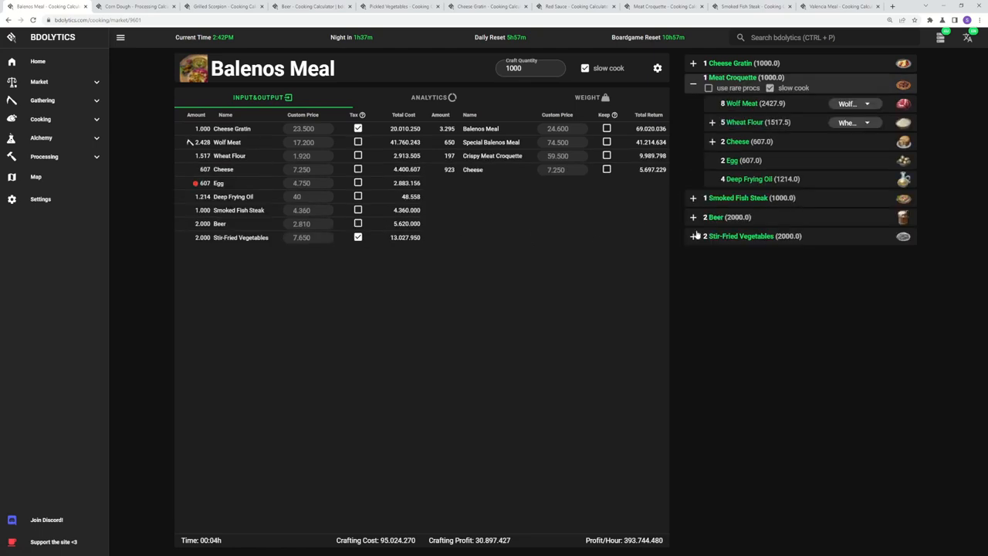
left_click(693, 236)
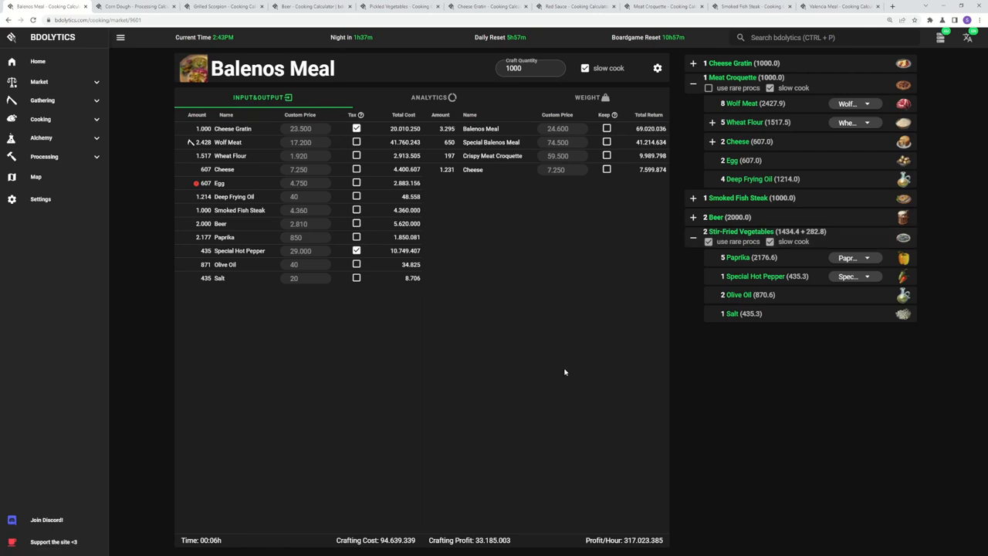
mouse_move(570, 368)
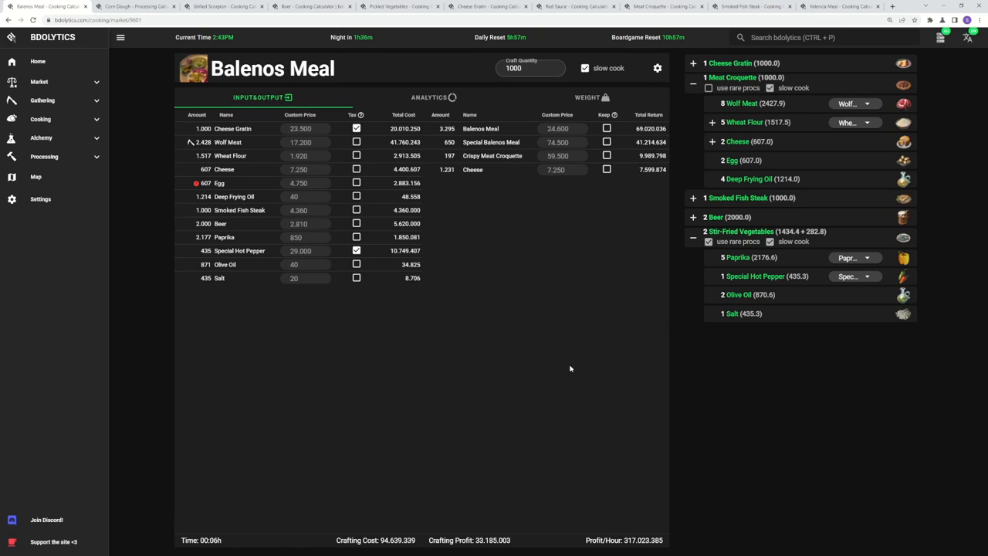
mouse_move(106, 126)
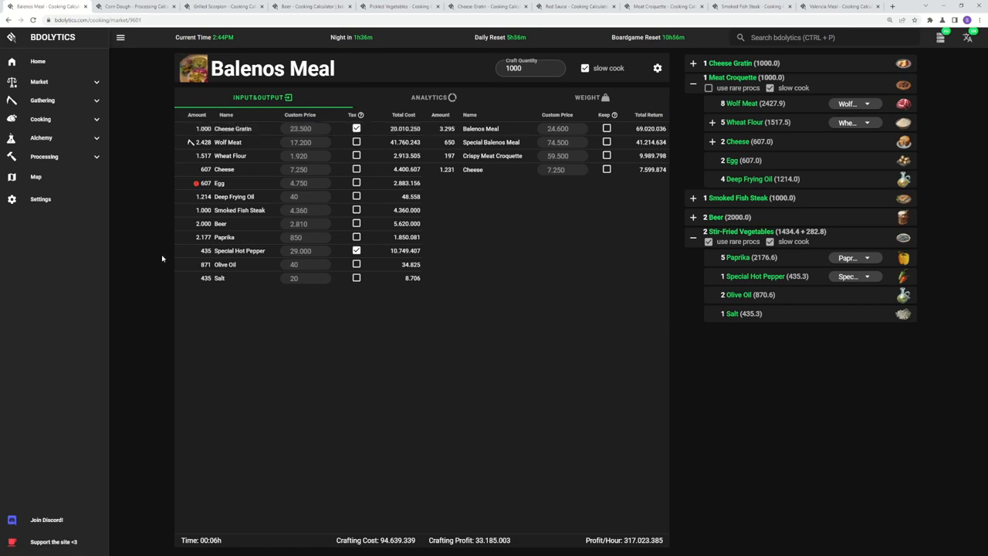
mouse_move(562, 313)
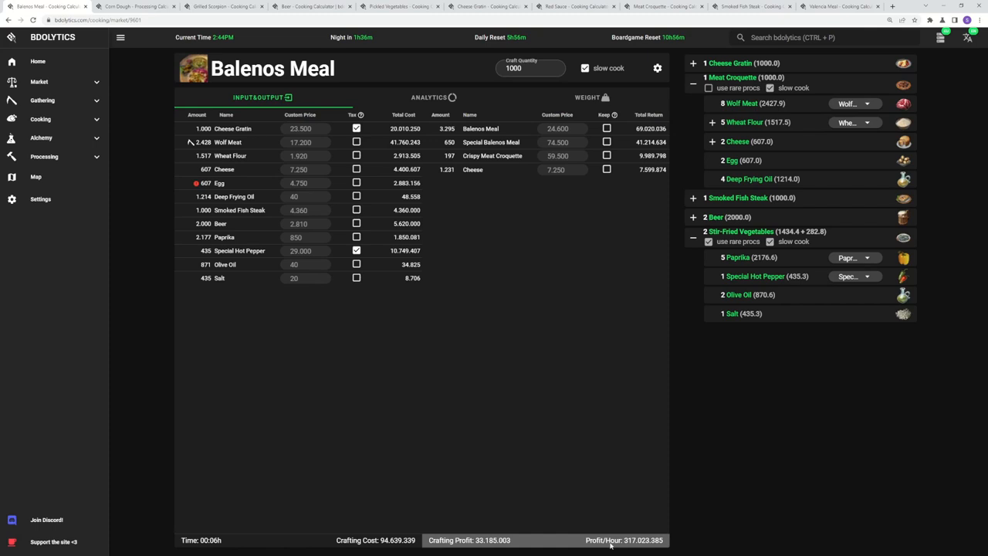
left_click(399, 6)
type("18000")
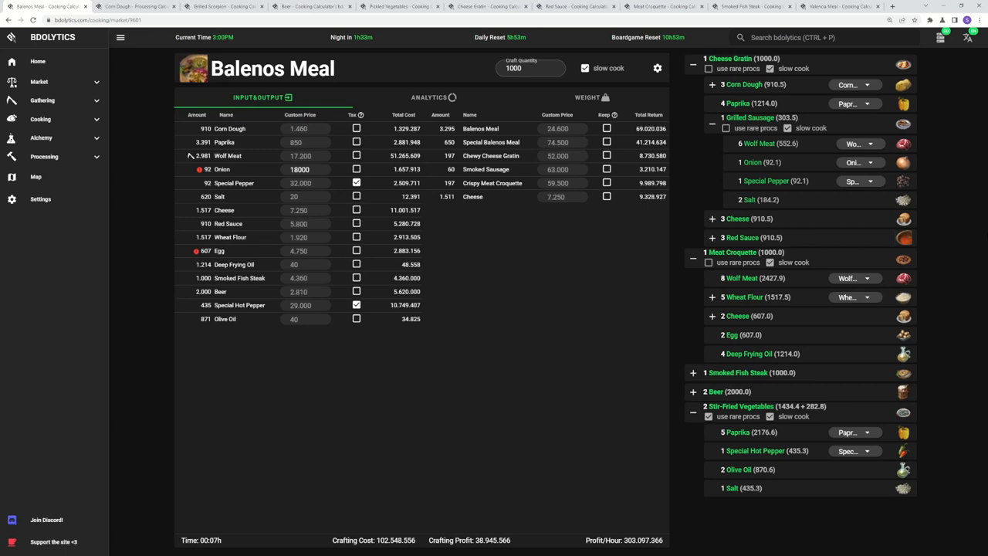
mouse_move(986, 236)
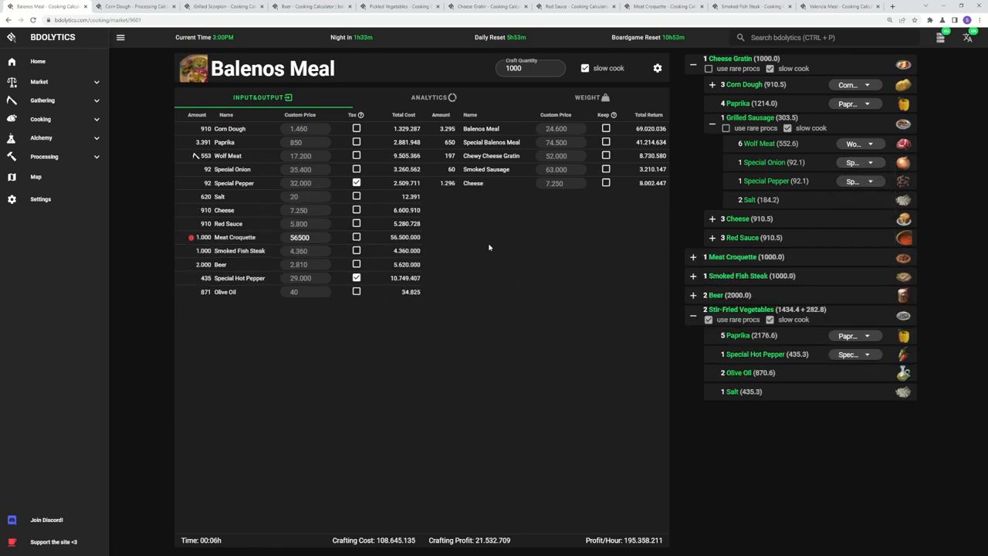
mouse_move(559, 312)
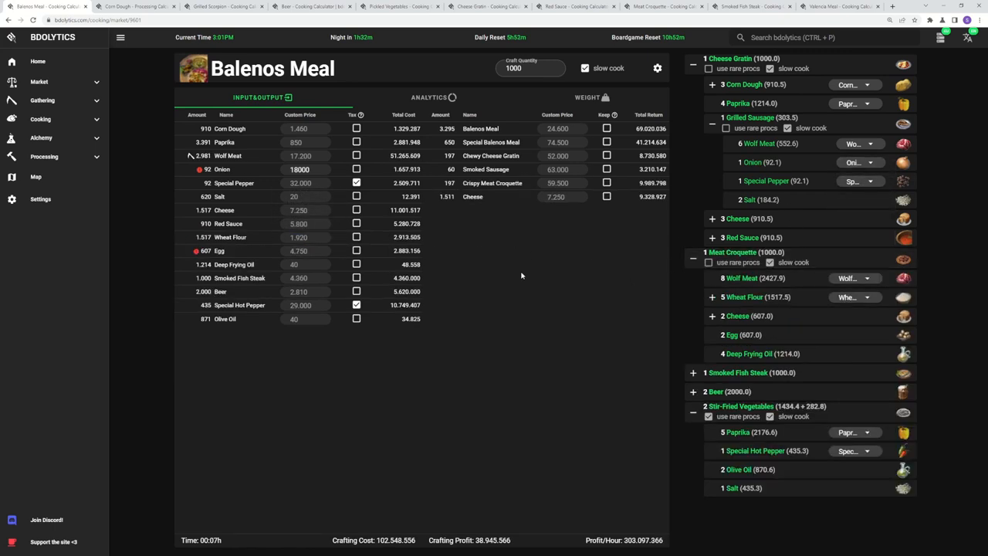
mouse_move(535, 276)
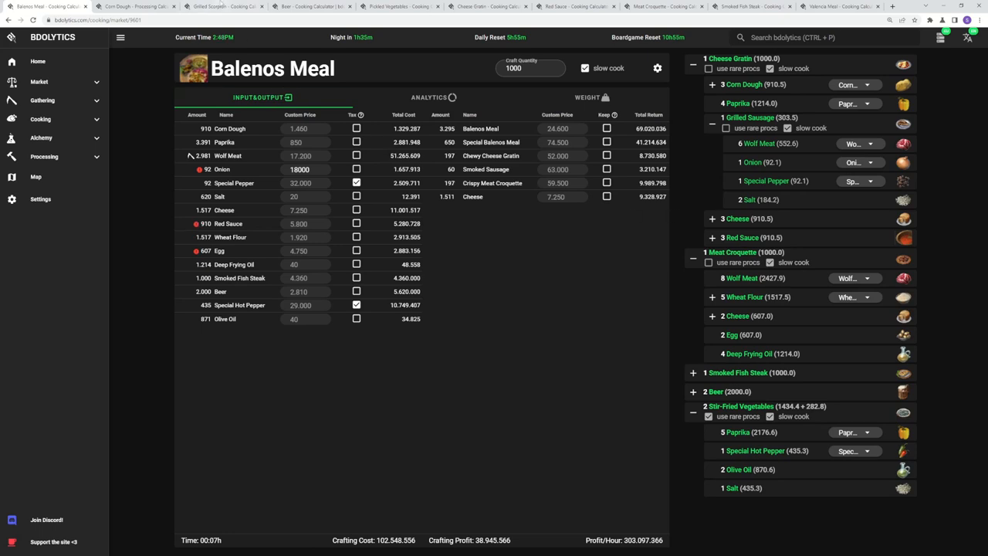
Step: Switch to the Grilled Scorpion tab to view its crafting analytics
left_click(224, 6)
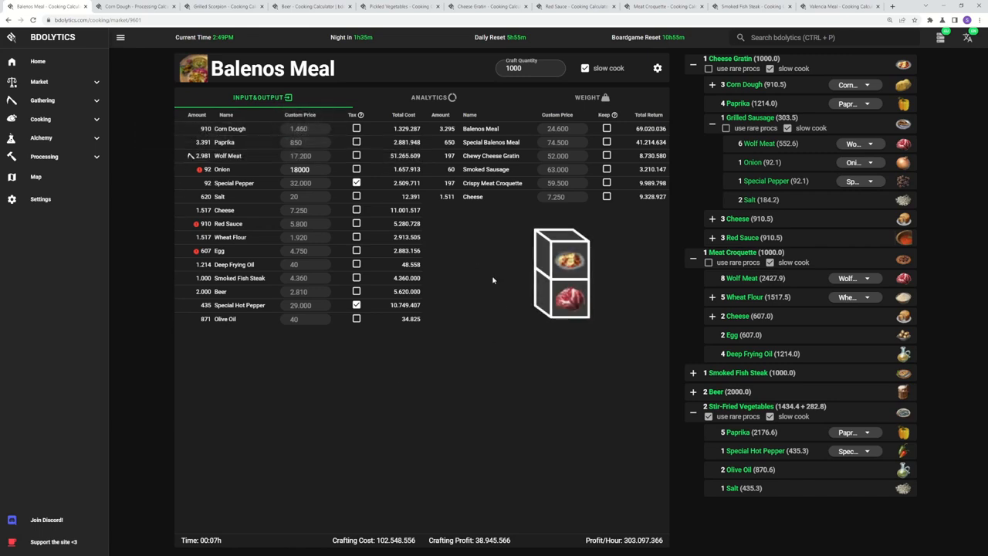
mouse_move(133, 381)
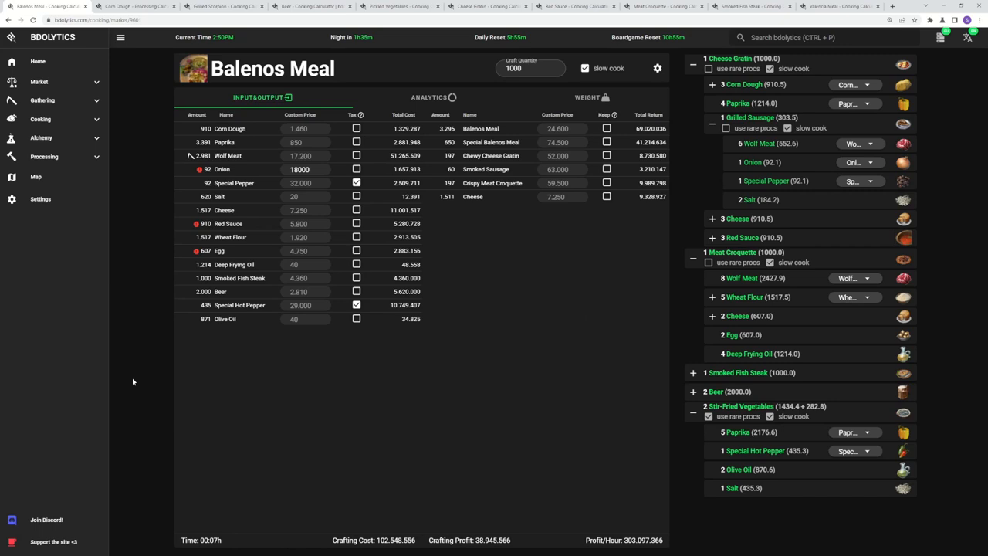
left_click(224, 6)
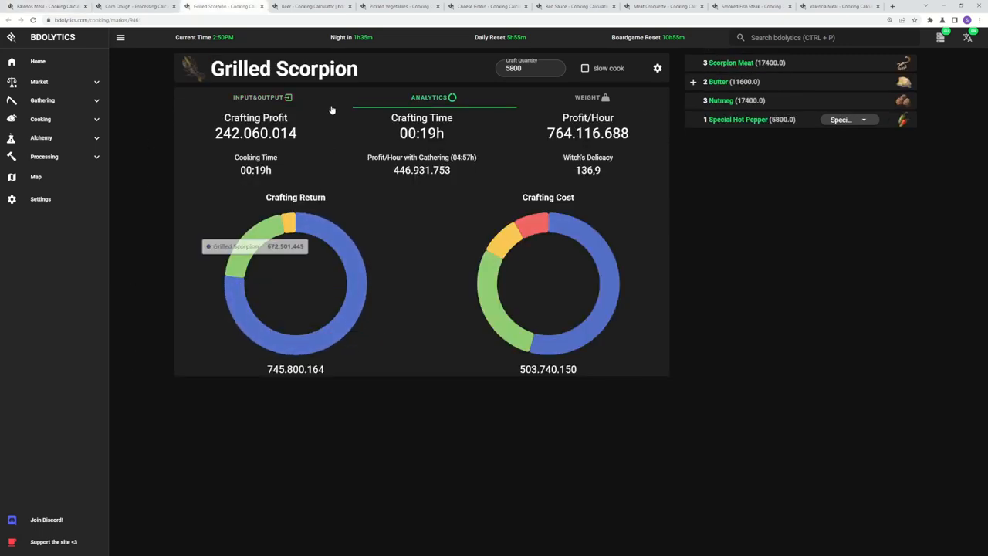
left_click(263, 96)
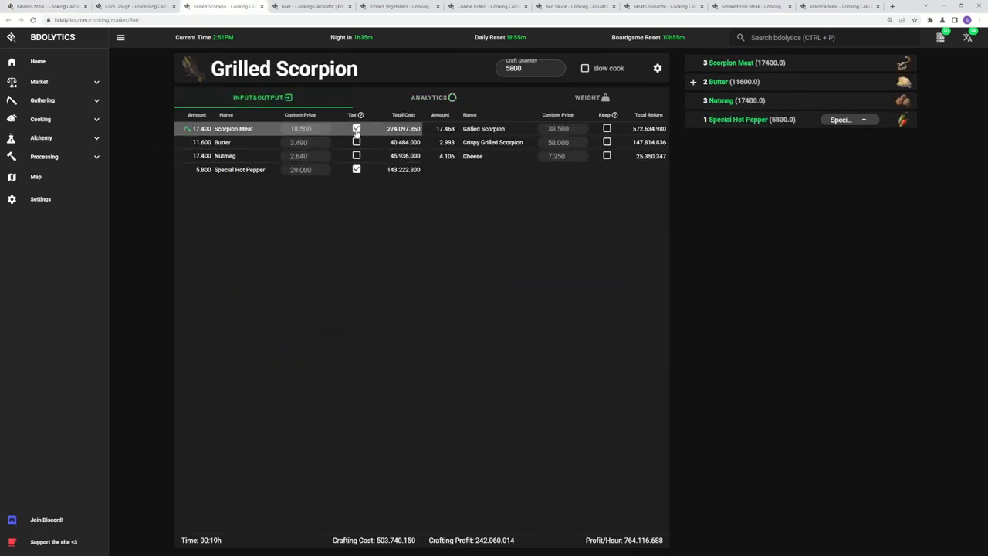
mouse_move(301, 128)
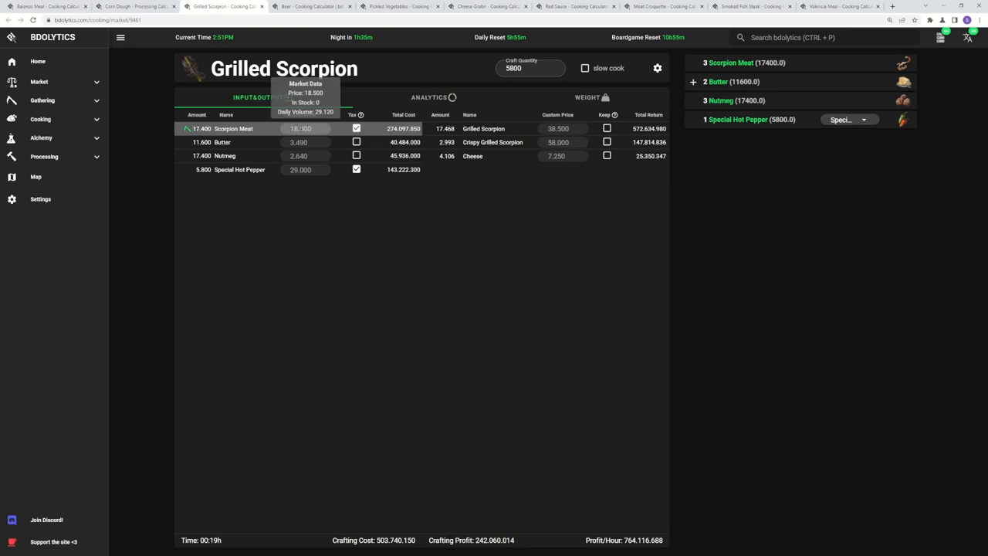
mouse_move(213, 216)
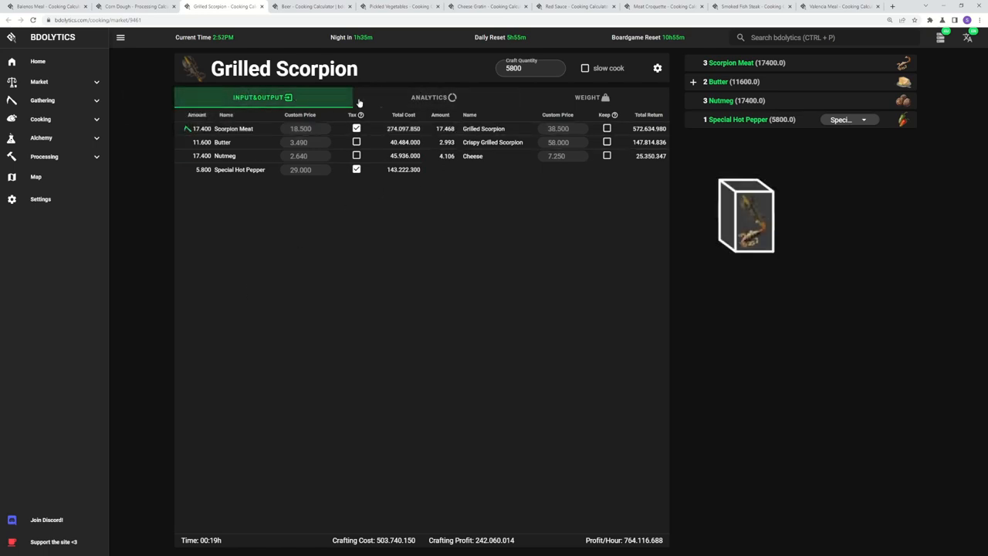
left_click(432, 96)
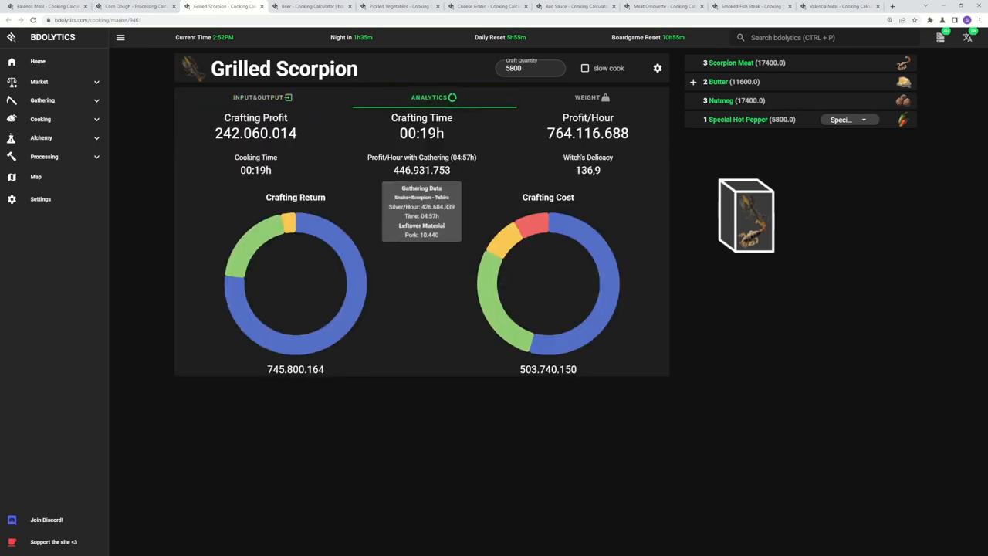
left_click(261, 98)
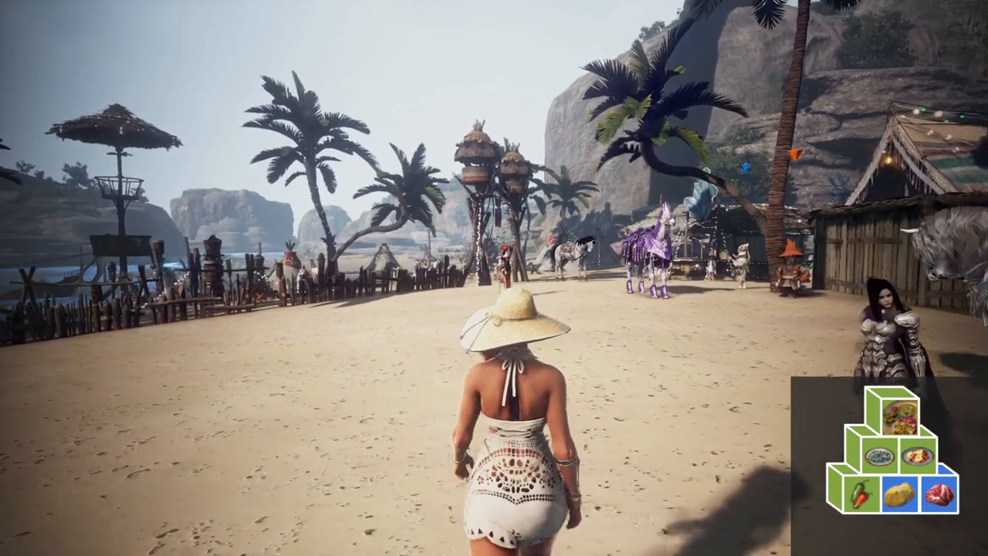
key("w")
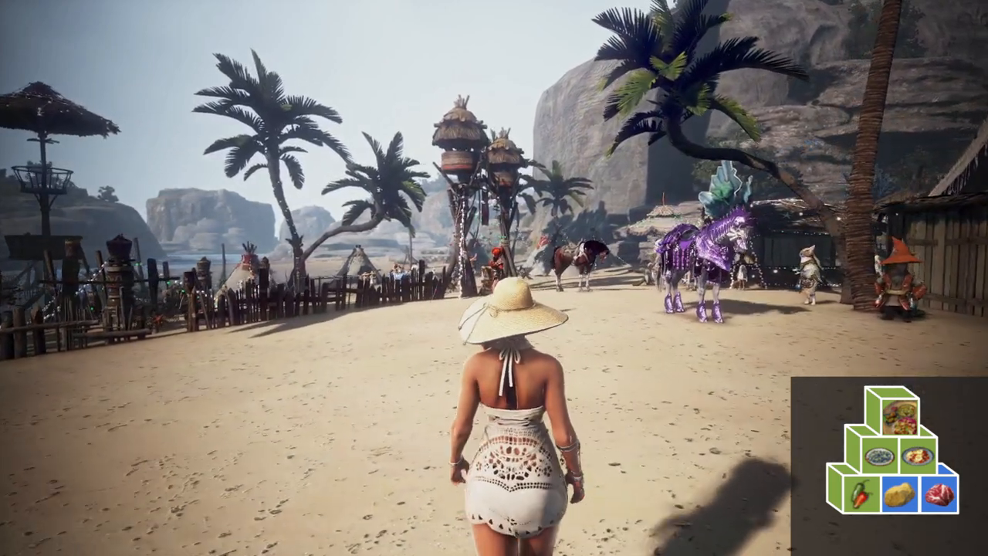
key("w")
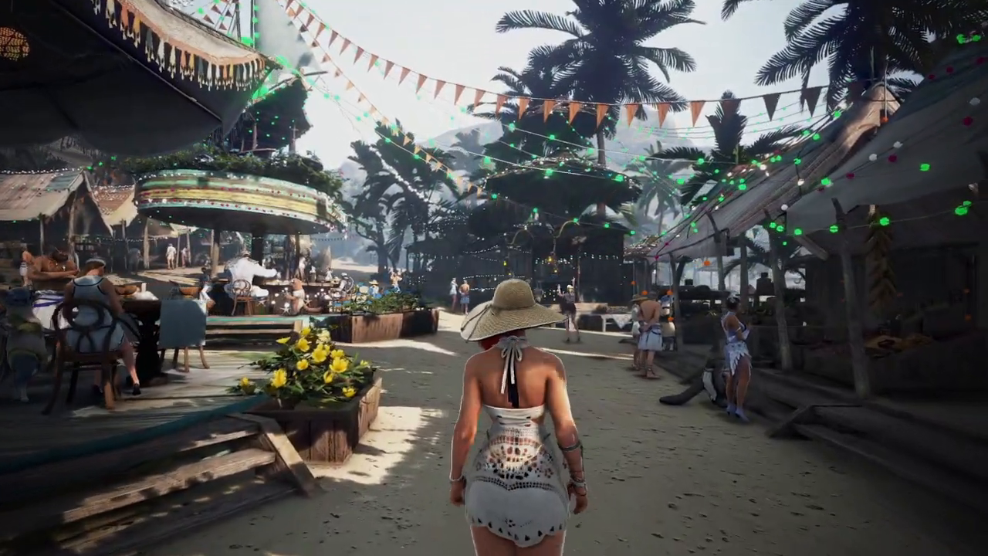
key("w")
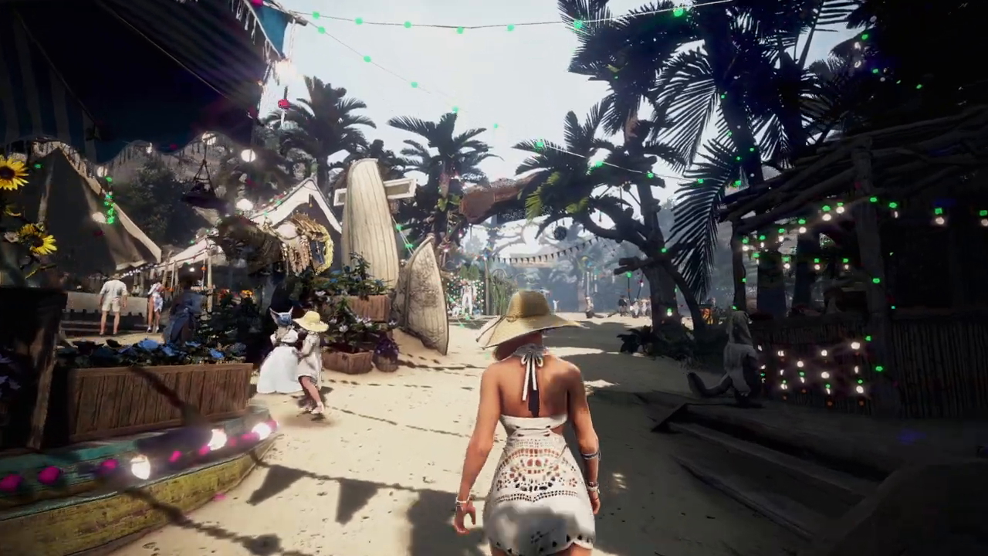
key("w")
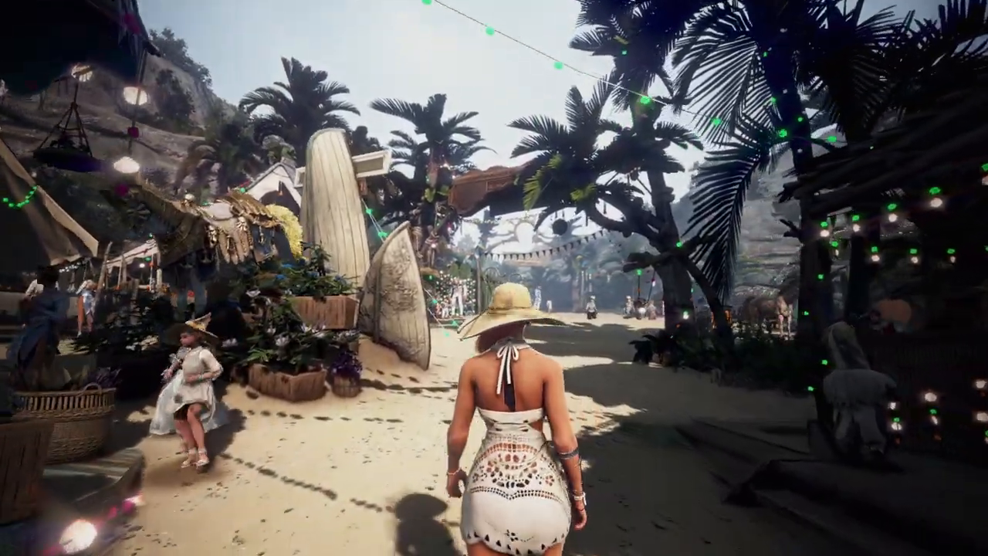